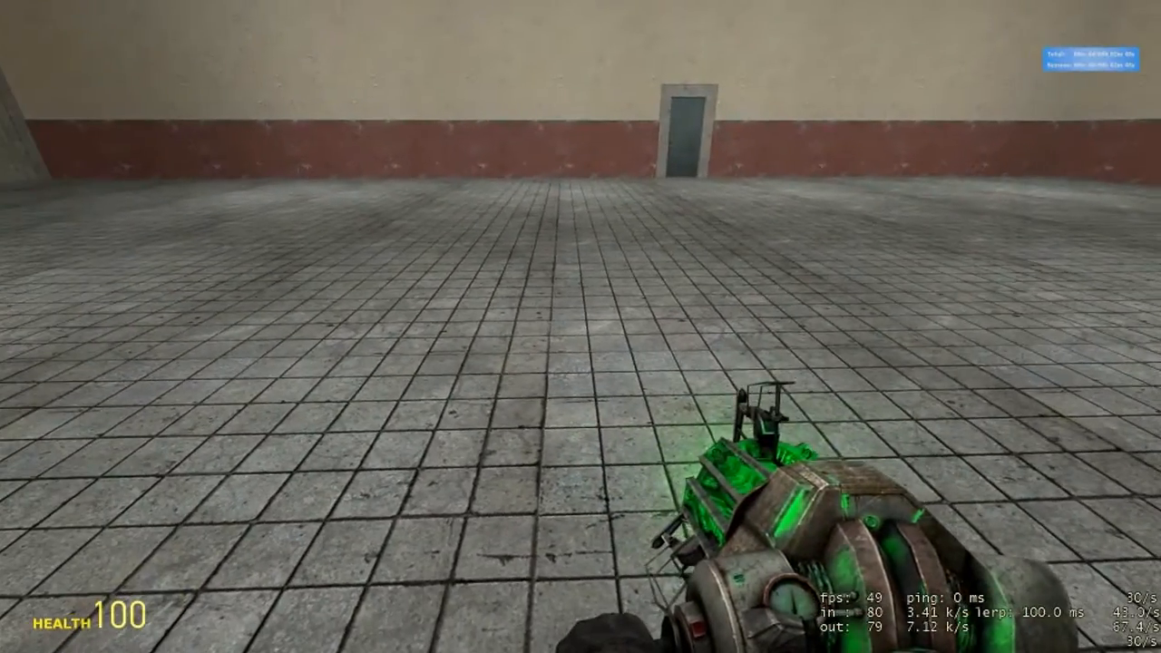
# Step: Spawn a long PHX Builder plate and position it on the room floor
pyautogui.press('q')
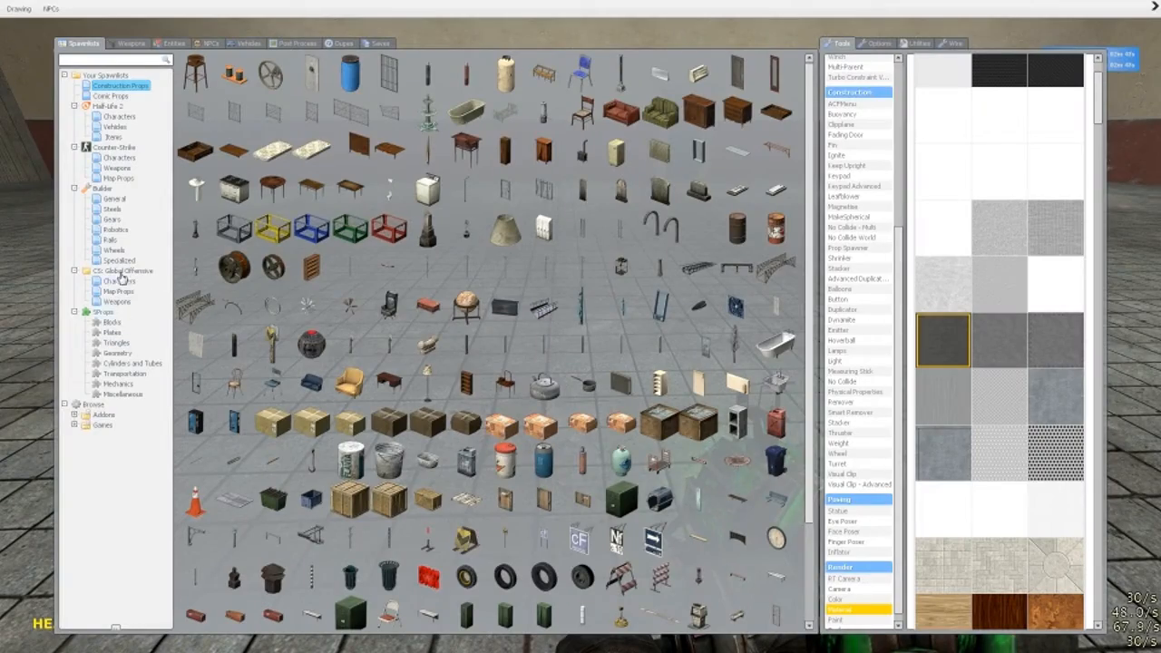
pyautogui.click(112, 199)
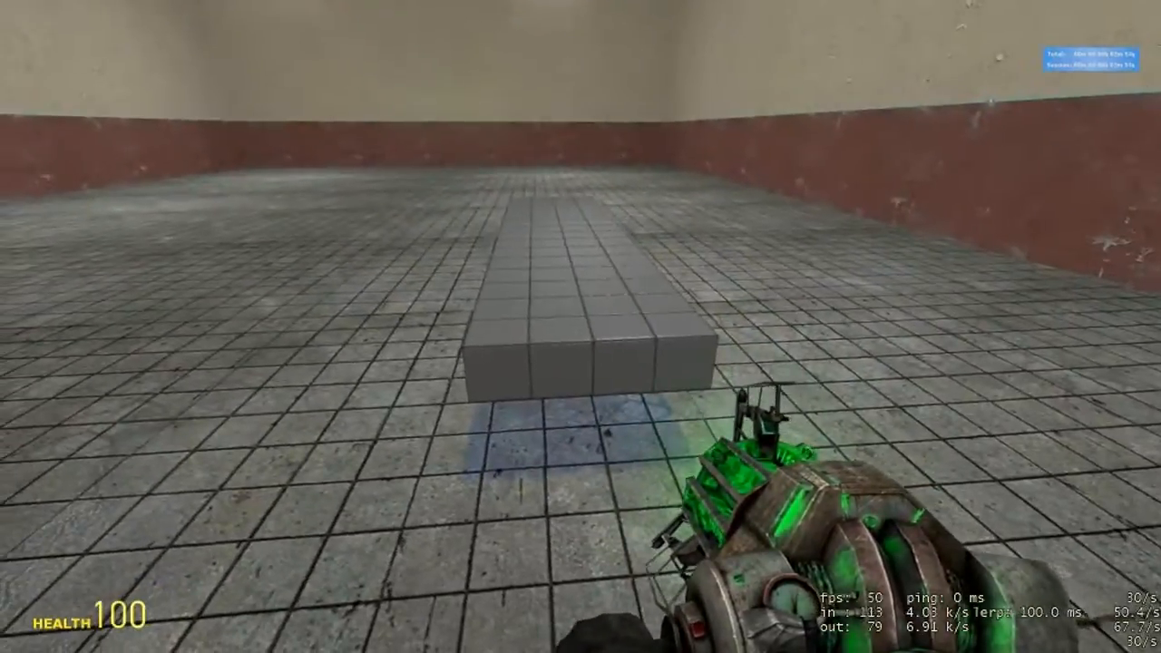
pyautogui.moveTo(581, 327)
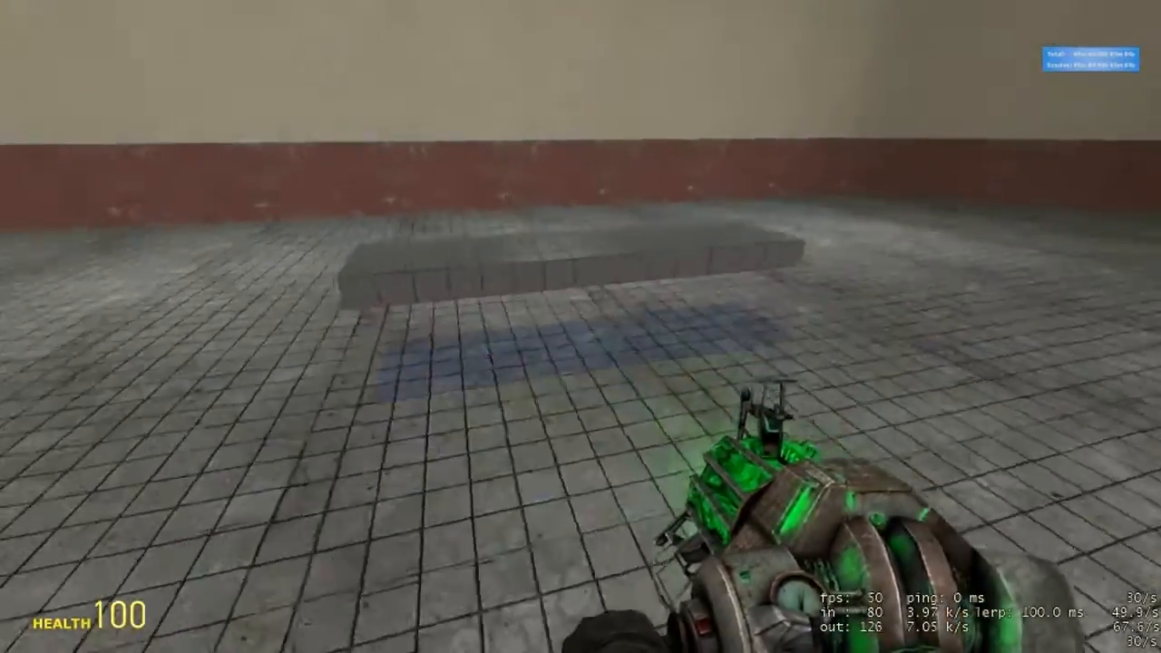
pyautogui.moveTo(581, 326)
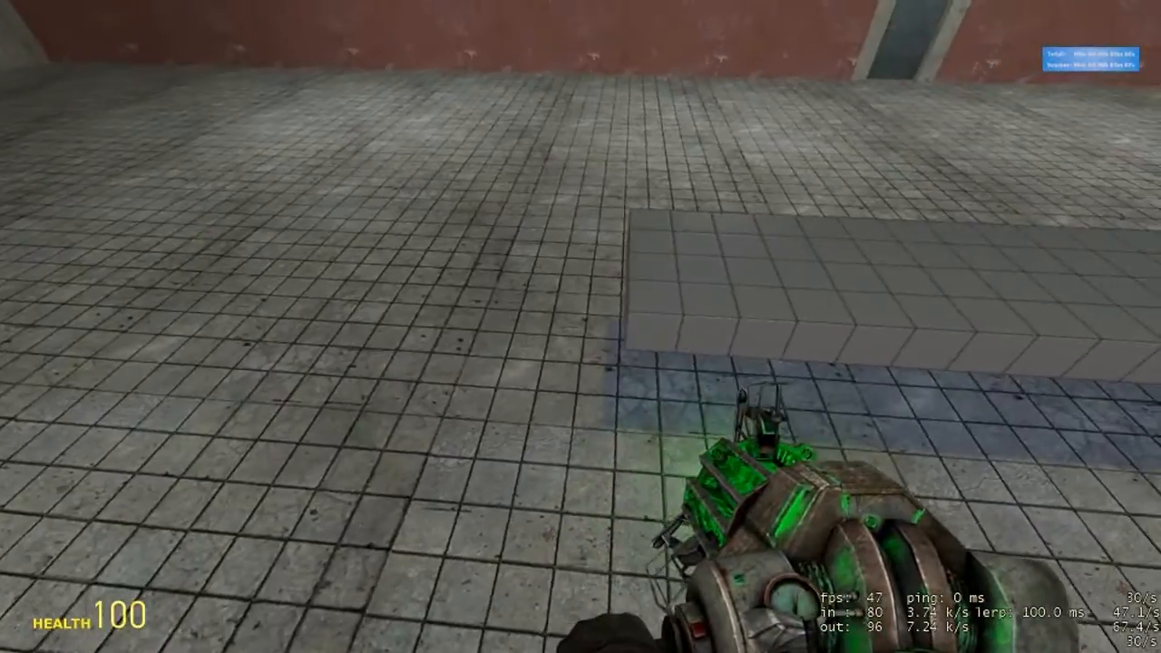
pyautogui.press('q')
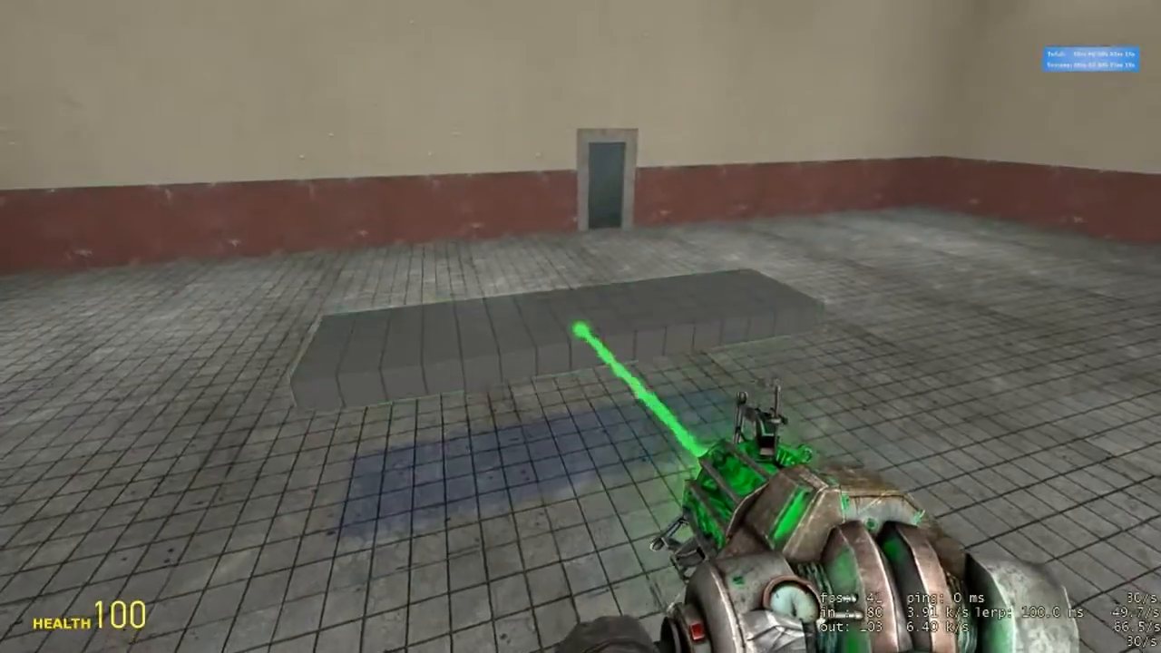
# Step: Spawn two Wheel B tyres from Props > Transportation and make them spherical
pyautogui.press('q')
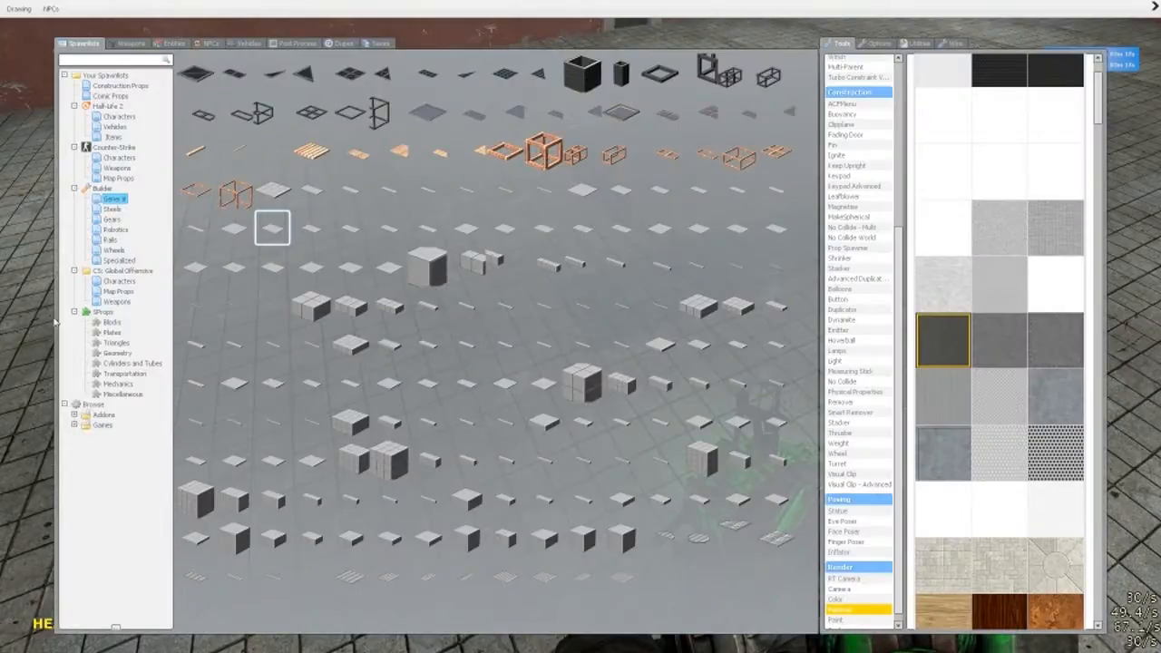
pyautogui.moveTo(115, 252)
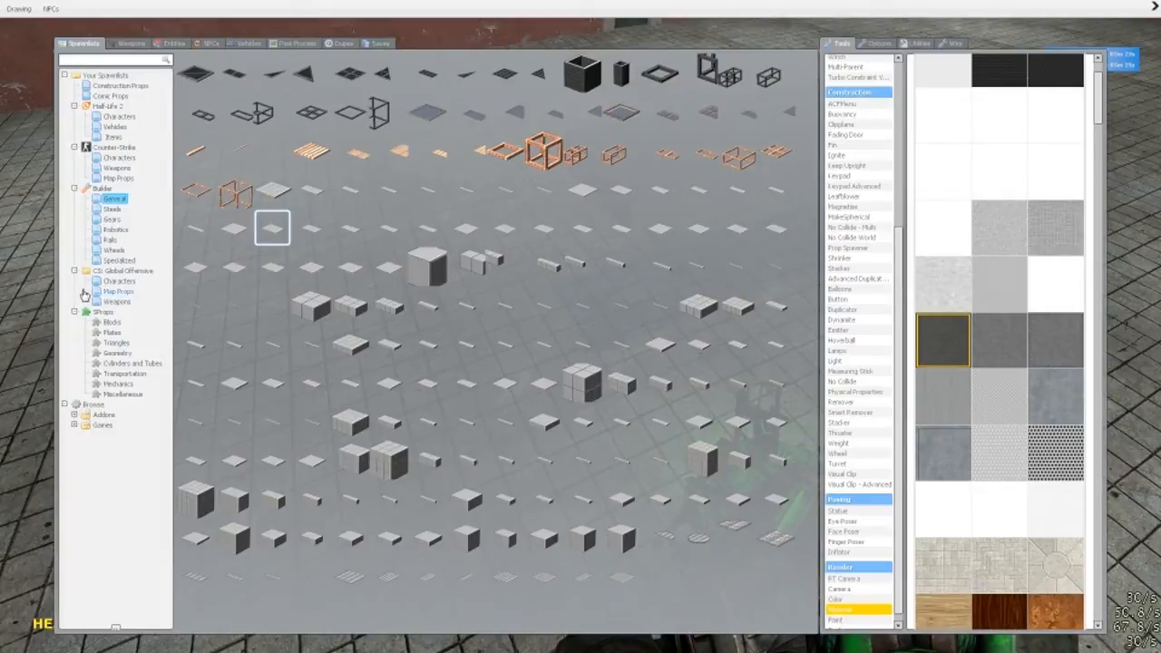
pyautogui.click(114, 249)
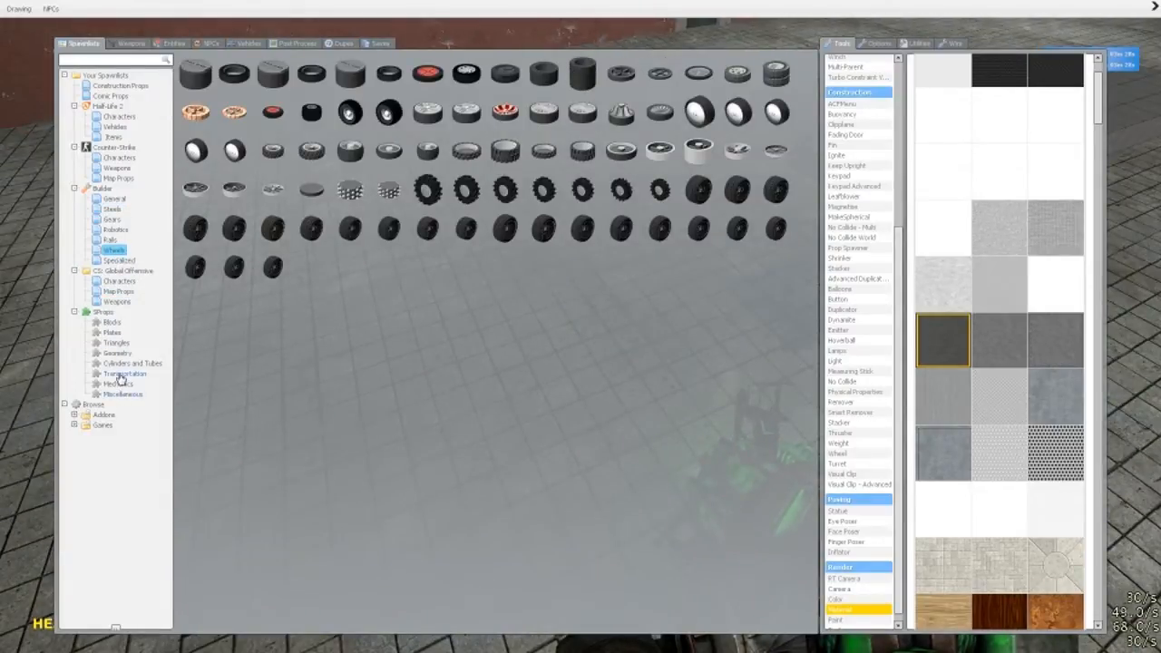
pyautogui.click(124, 374)
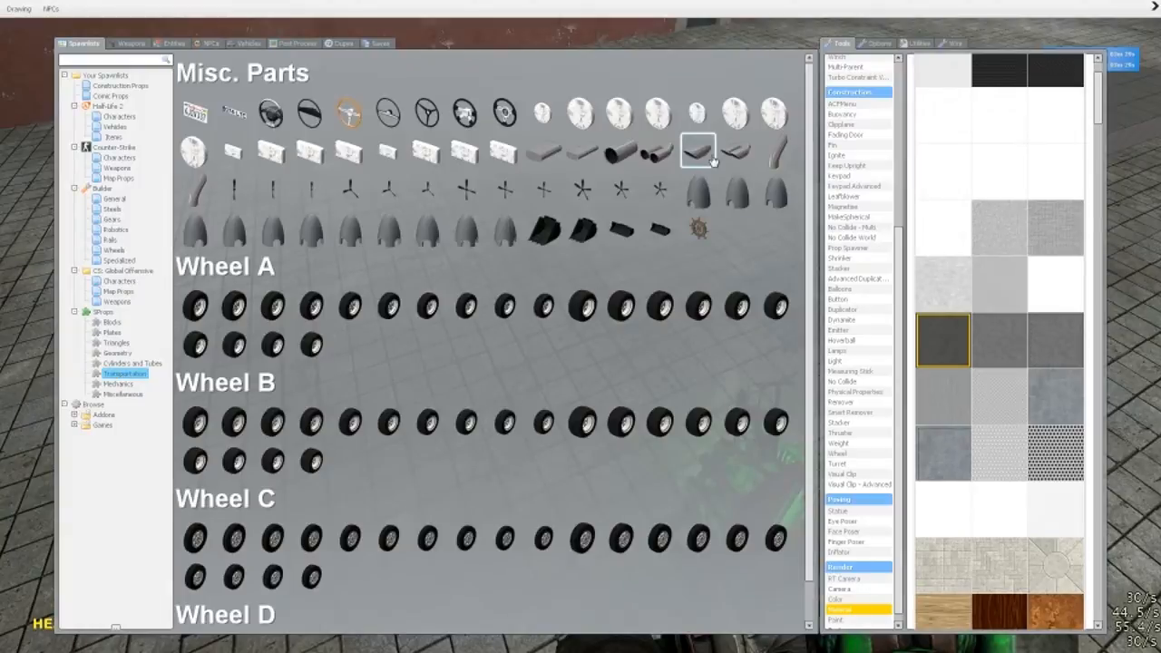
pyautogui.scroll(-3)
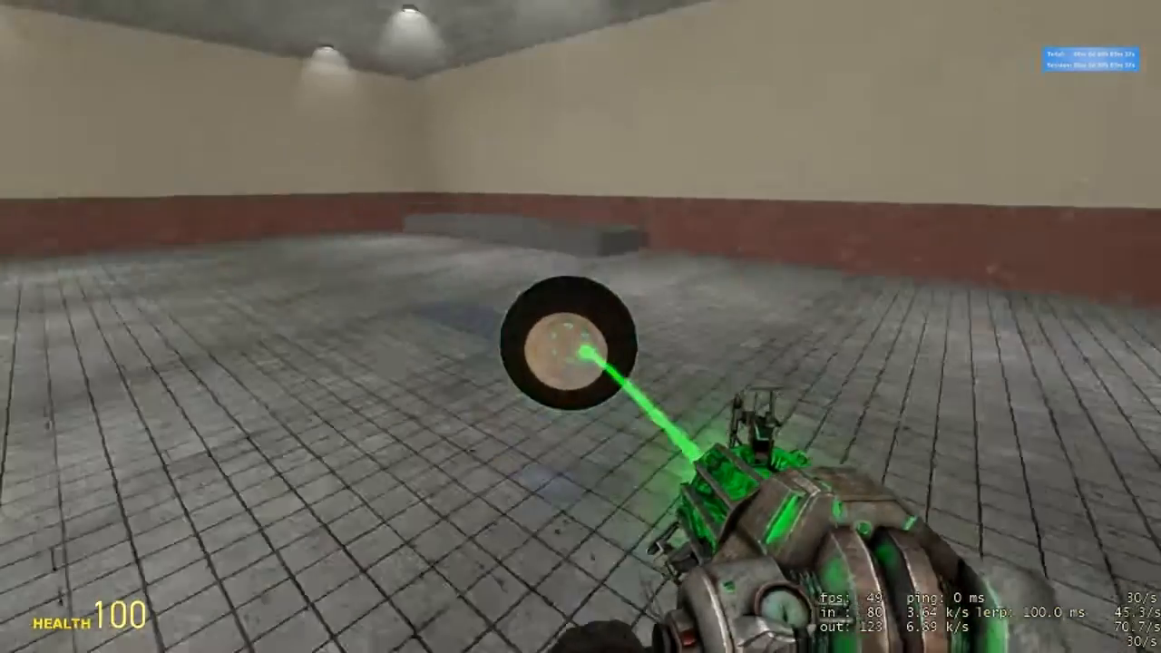
pyautogui.press('q')
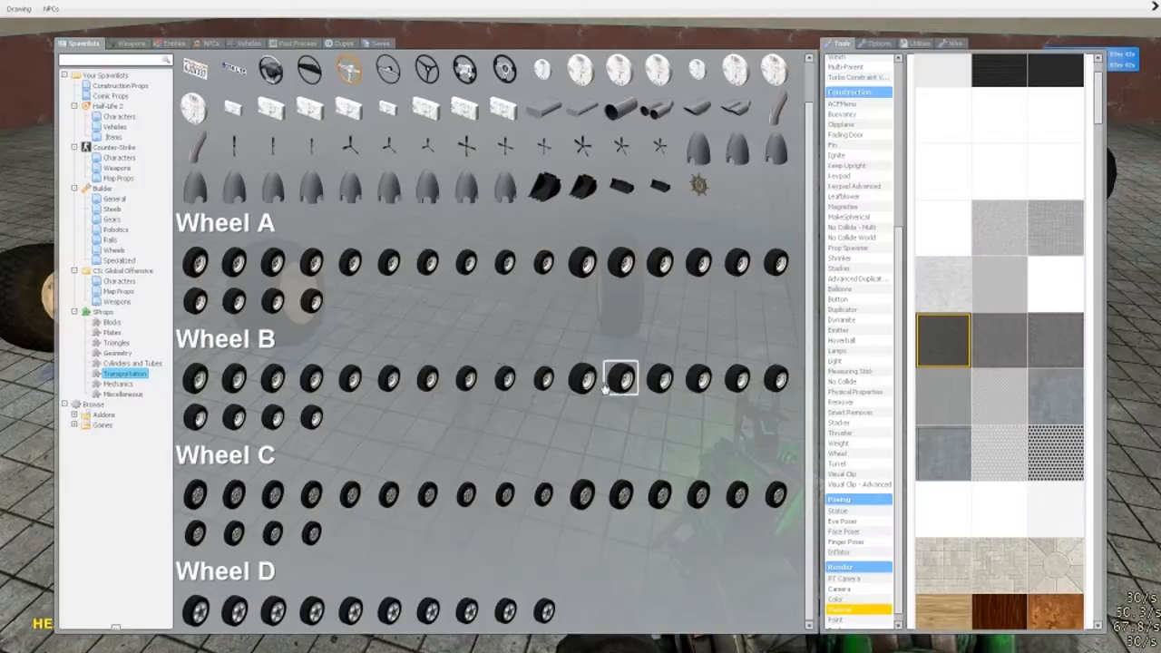
pyautogui.click(847, 217)
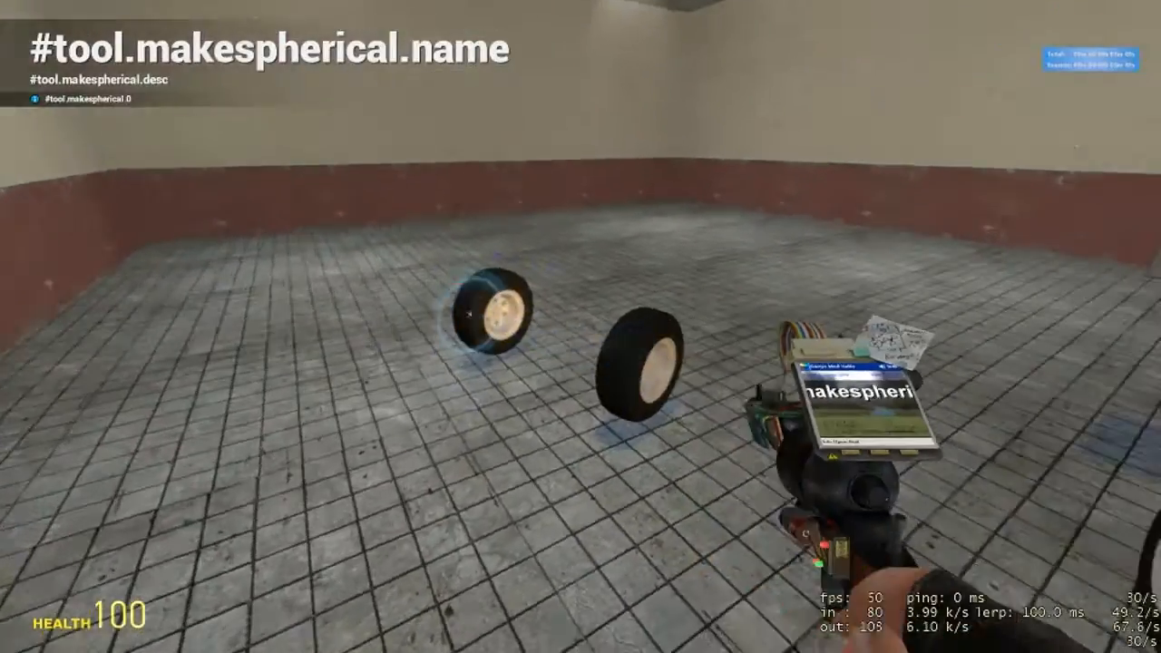
pyautogui.press('q')
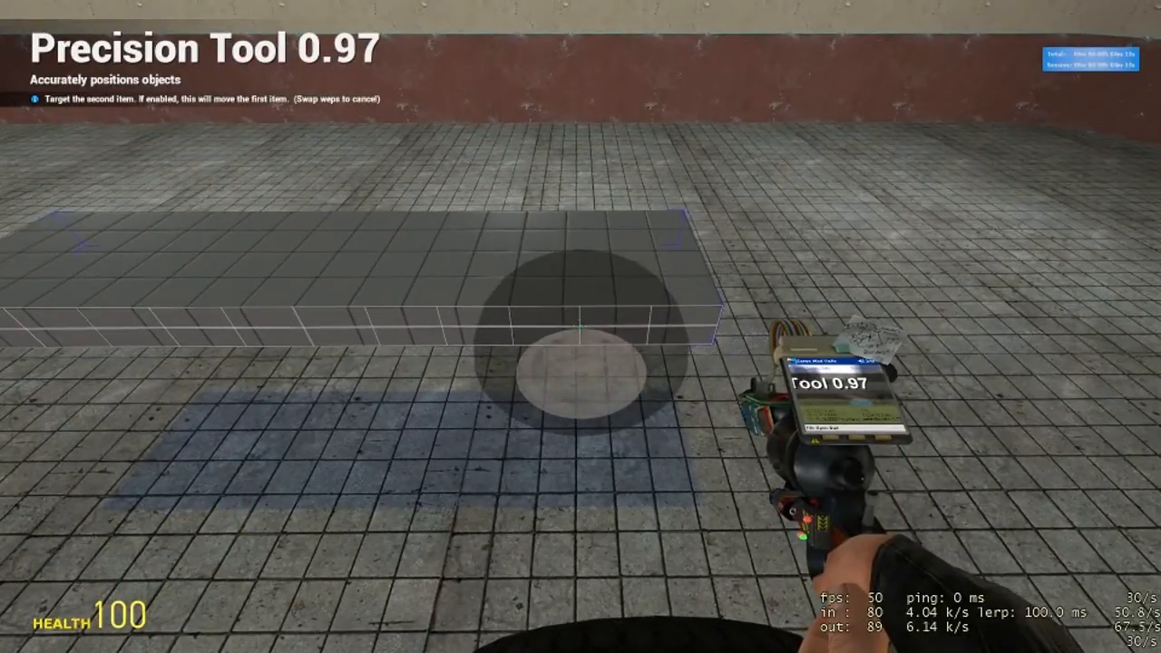
# Step: Snap the four tyres onto the chassis plate's sides using the Precision tool's Move mode
pyautogui.click(581, 327)
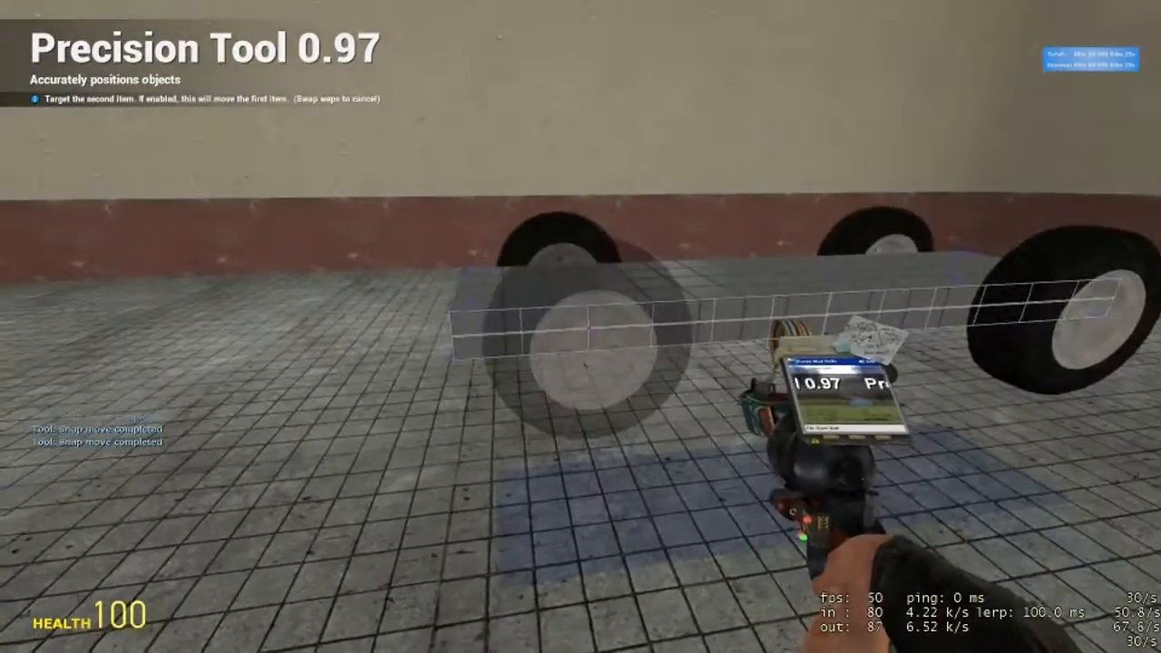
pyautogui.press('q')
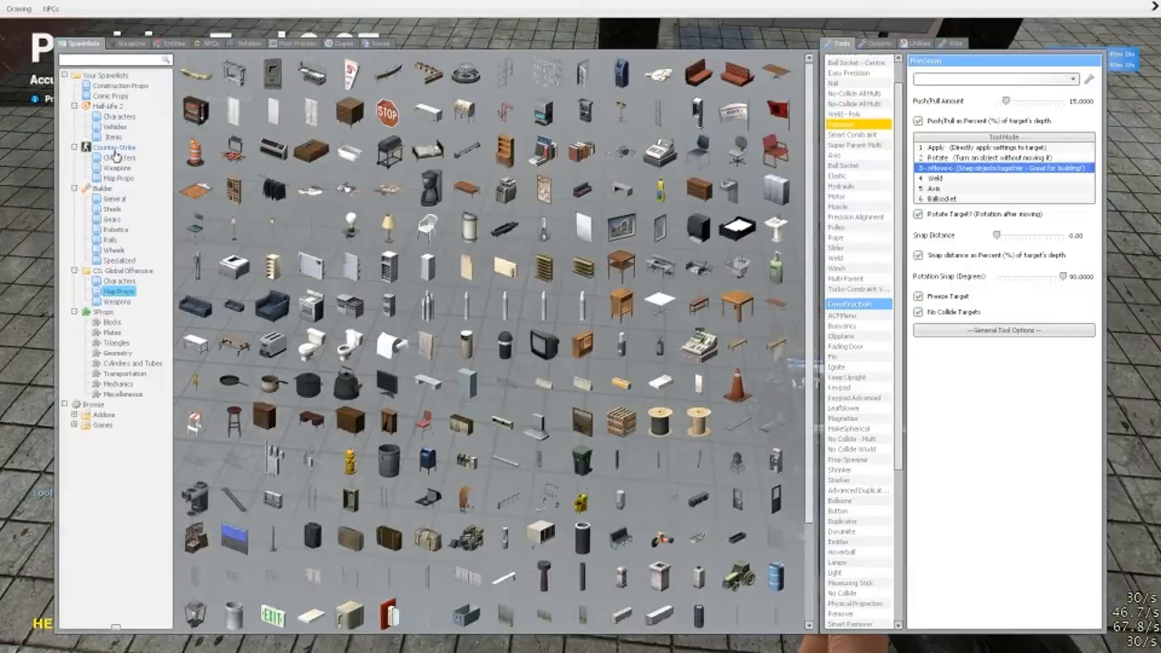
pyautogui.click(118, 117)
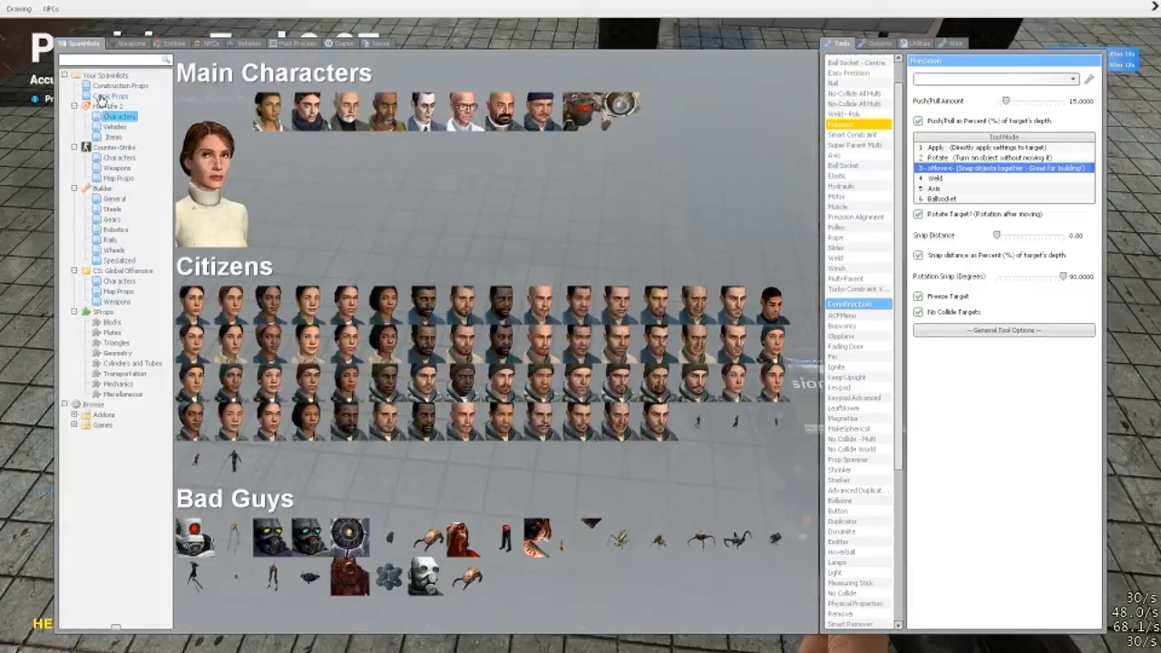
pyautogui.click(112, 198)
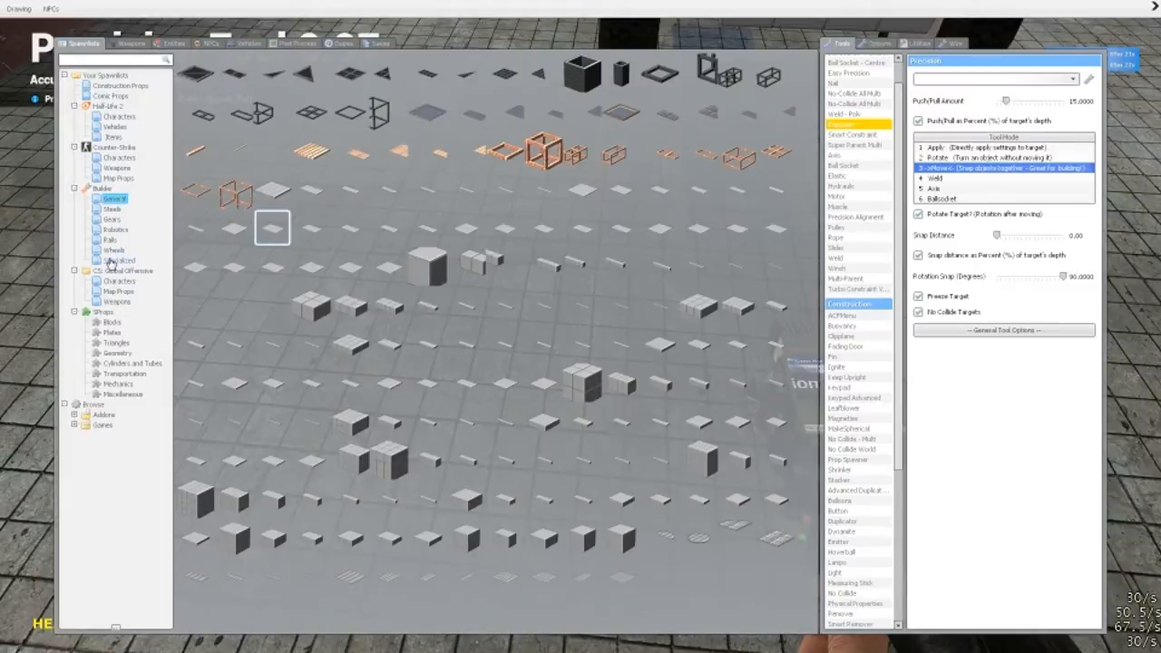
pyautogui.click(119, 260)
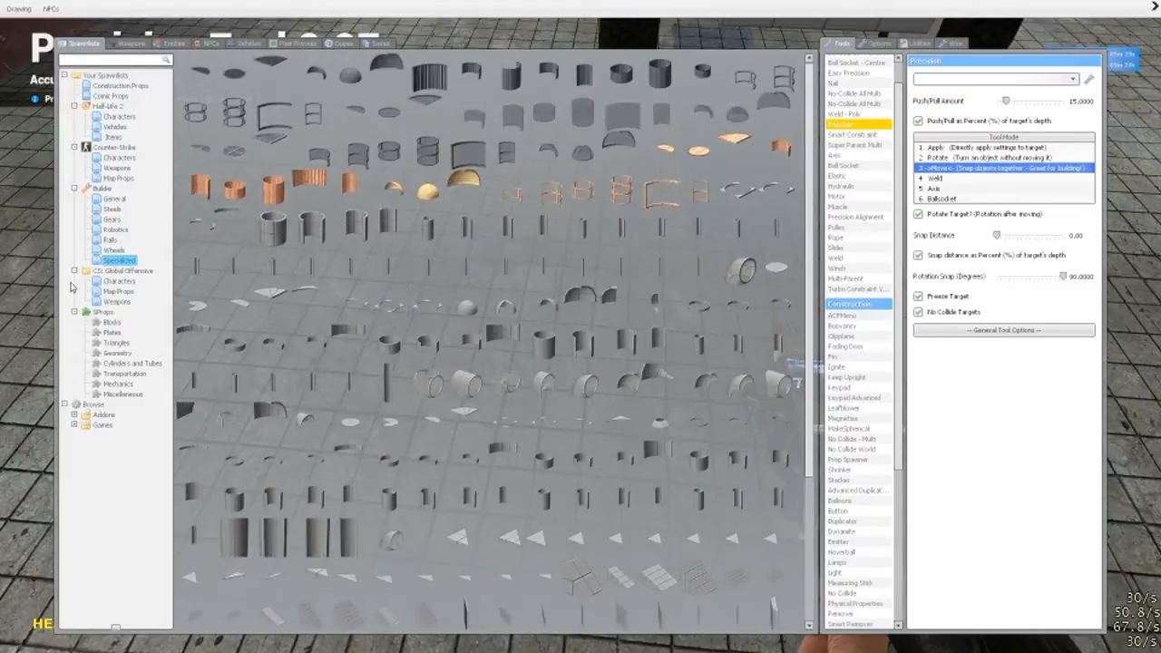
pyautogui.click(115, 249)
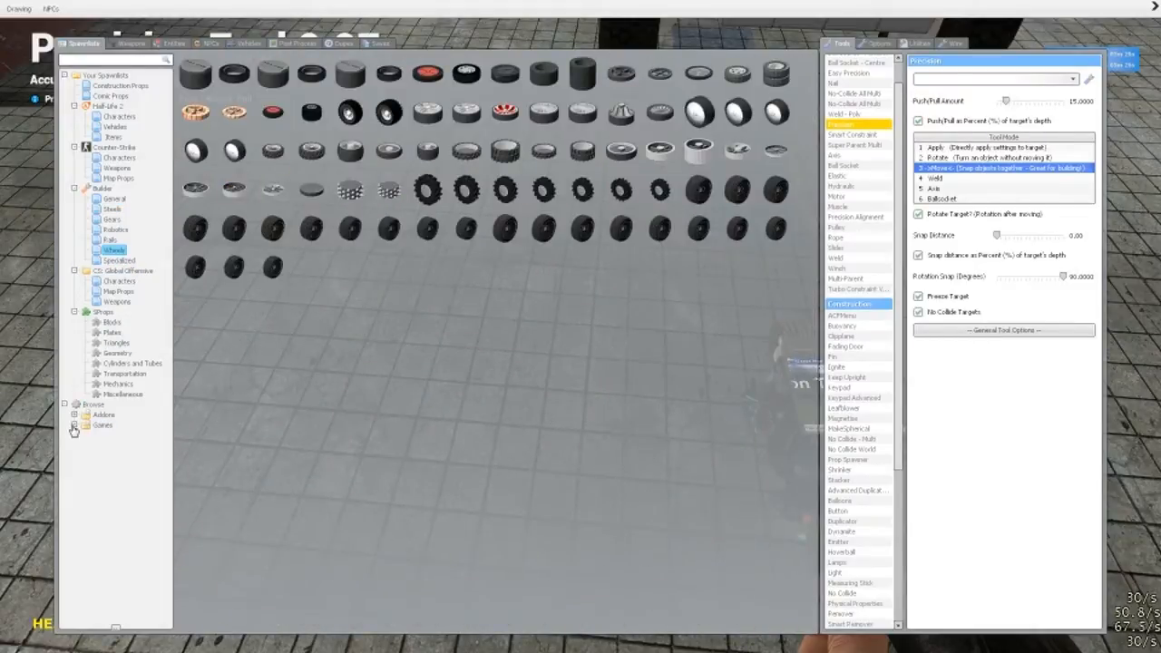
pyautogui.click(73, 425)
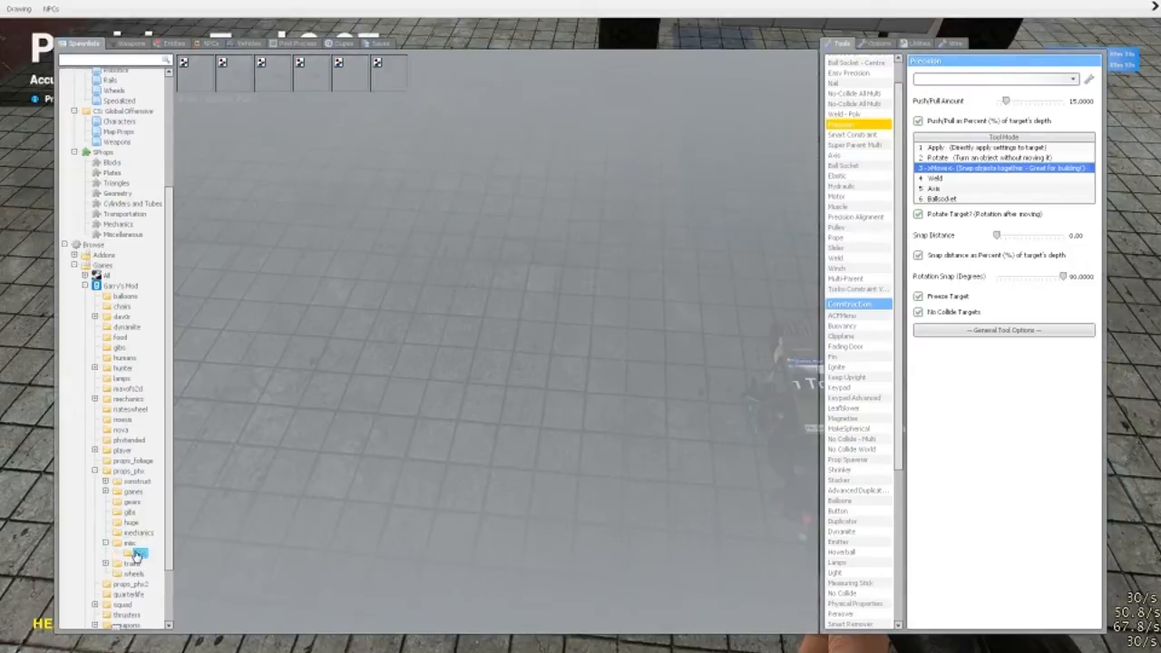
pyautogui.click(136, 554)
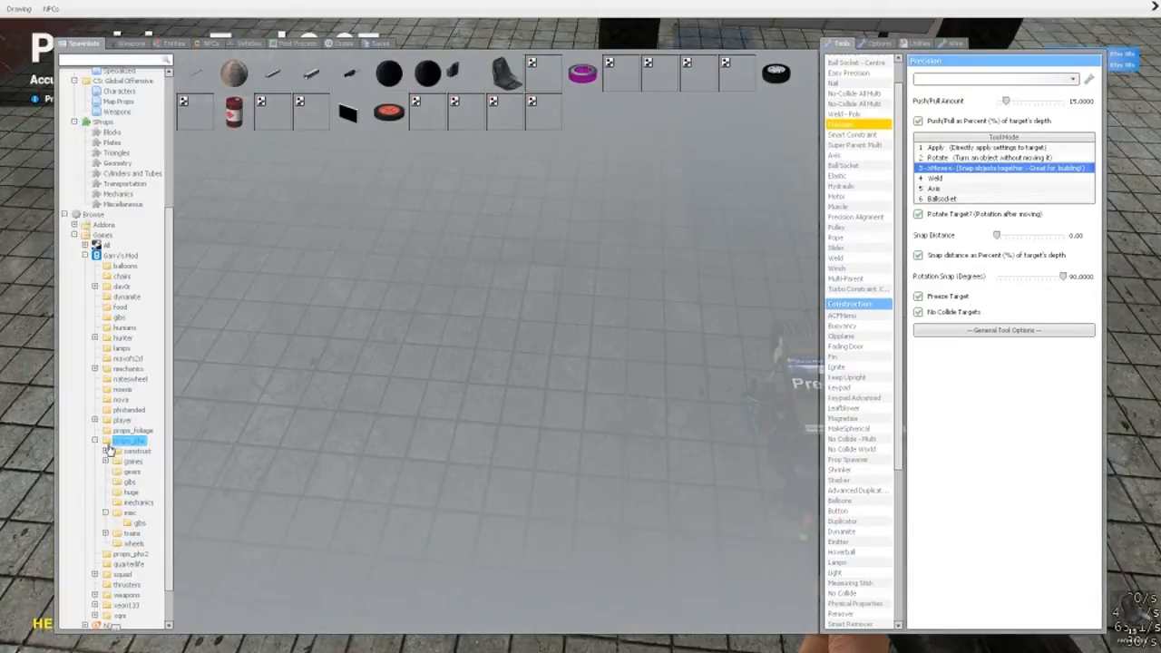
pyautogui.click(127, 409)
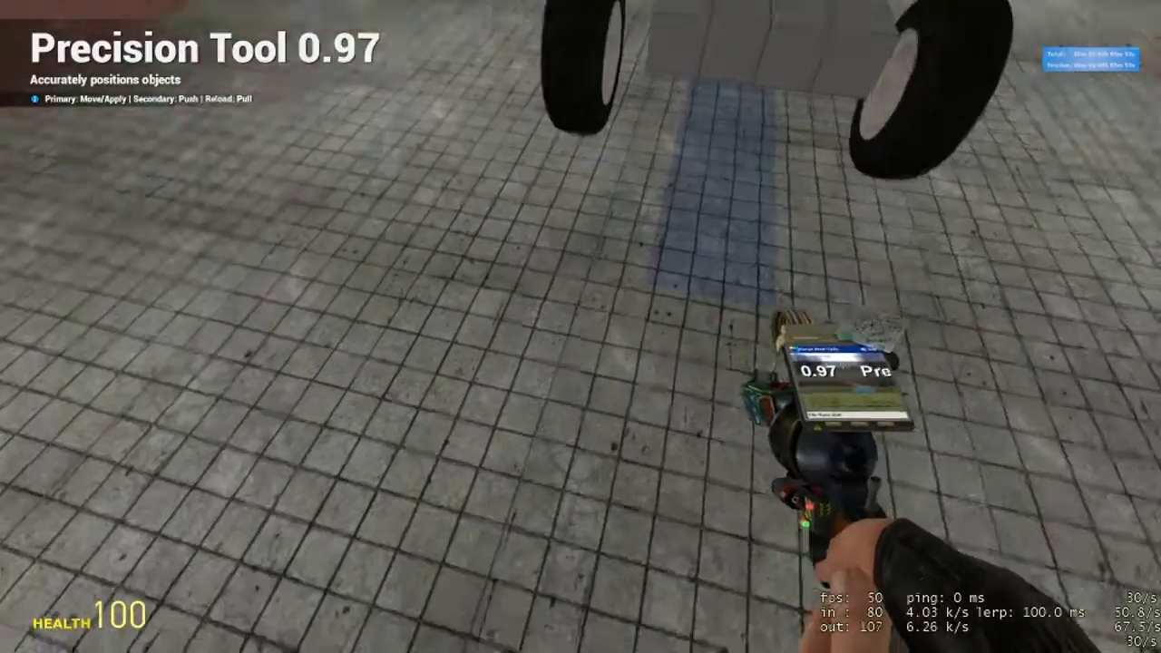
# Step: Snap and pull a narrow PHX beam onto the chassis, with percent Push/Pull disabled
pyautogui.press('q')
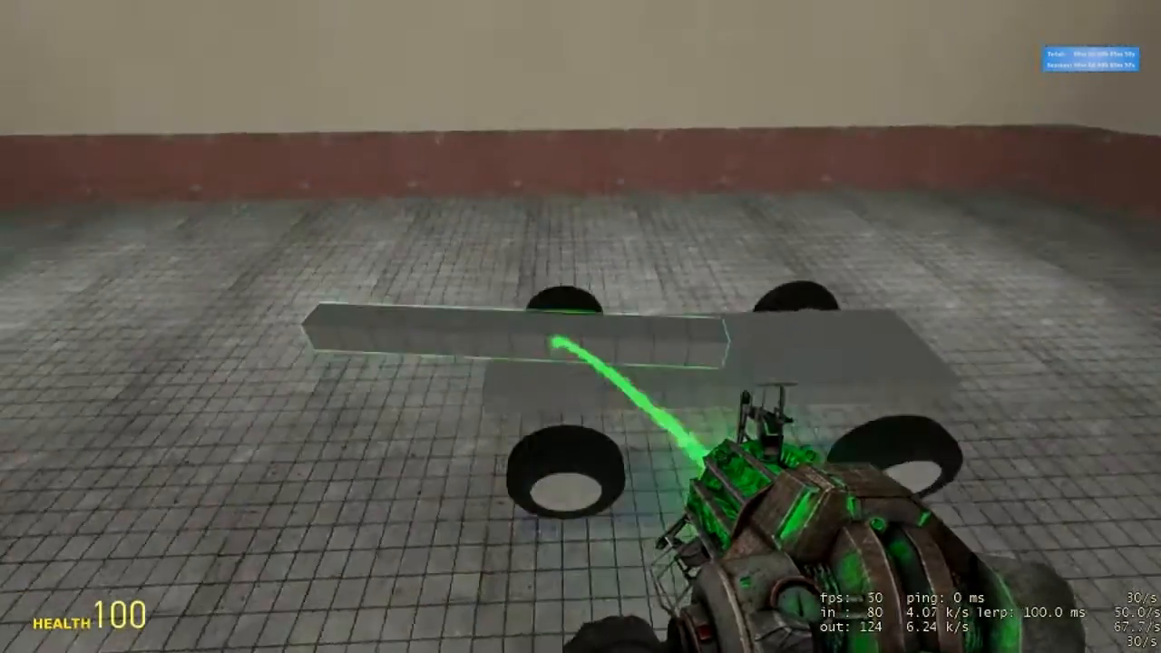
pyautogui.press('q')
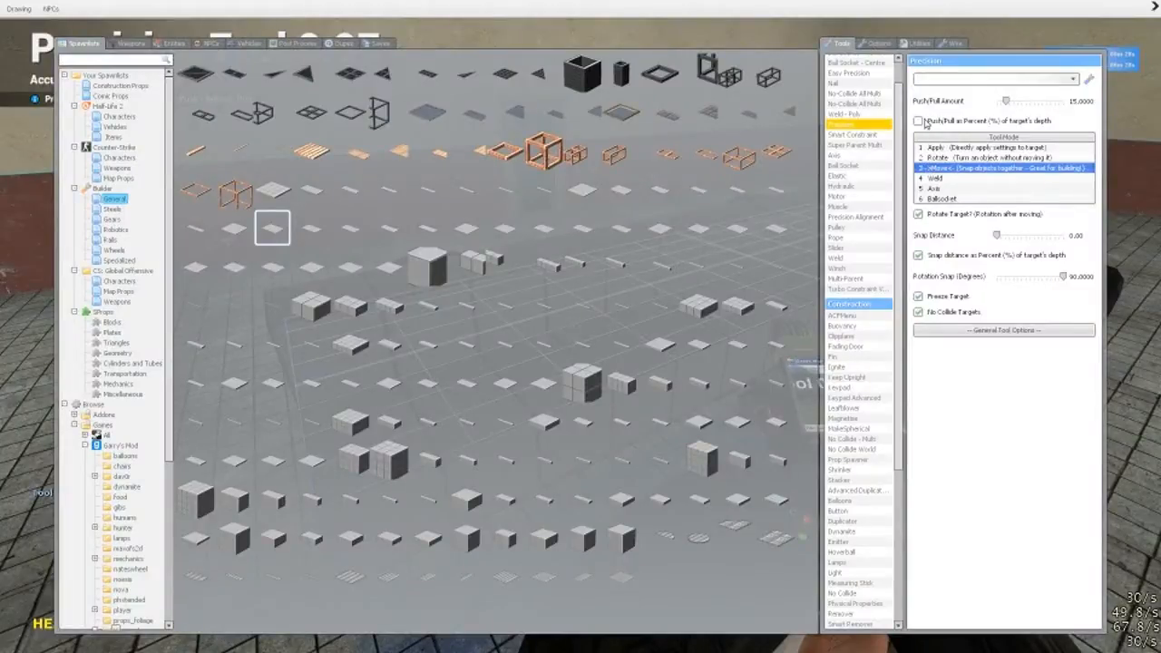
pyautogui.moveTo(966, 127)
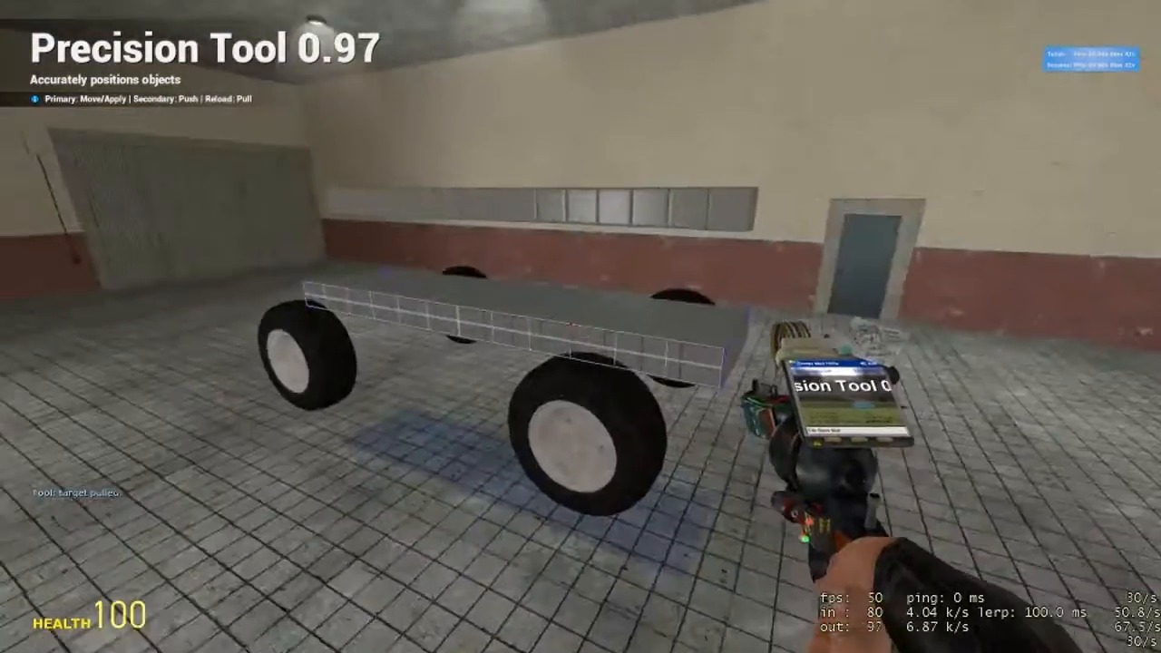
pyautogui.press('q')
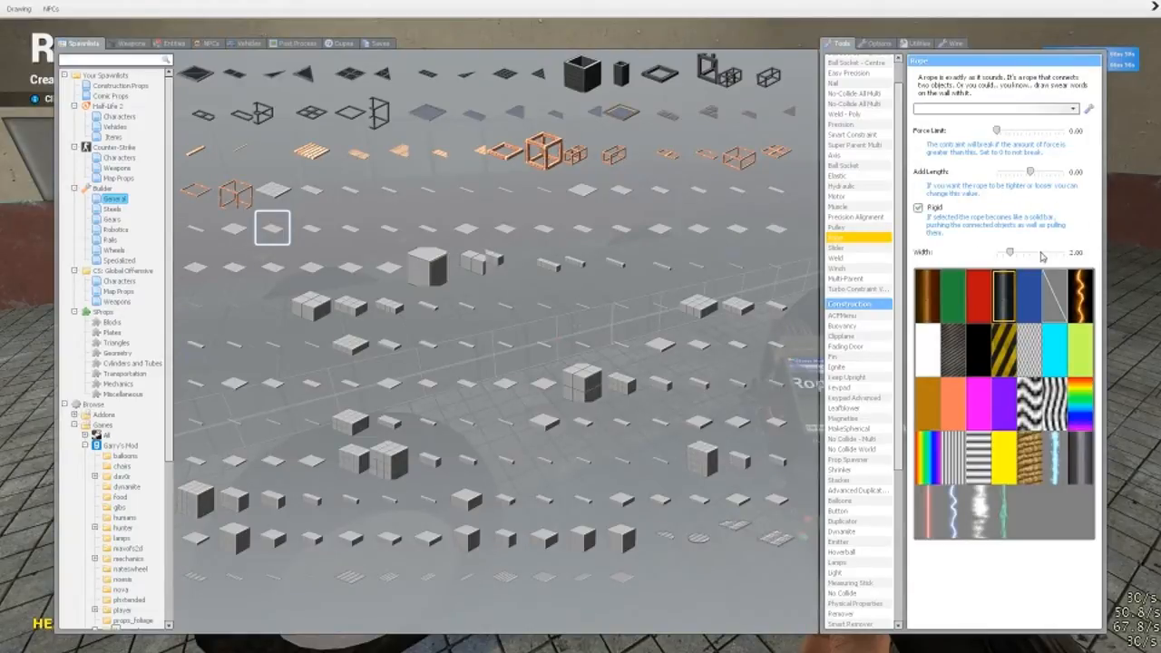
# Step: Join the wheel hubs to the chassis underside with rigid ropes
pyautogui.press('q')
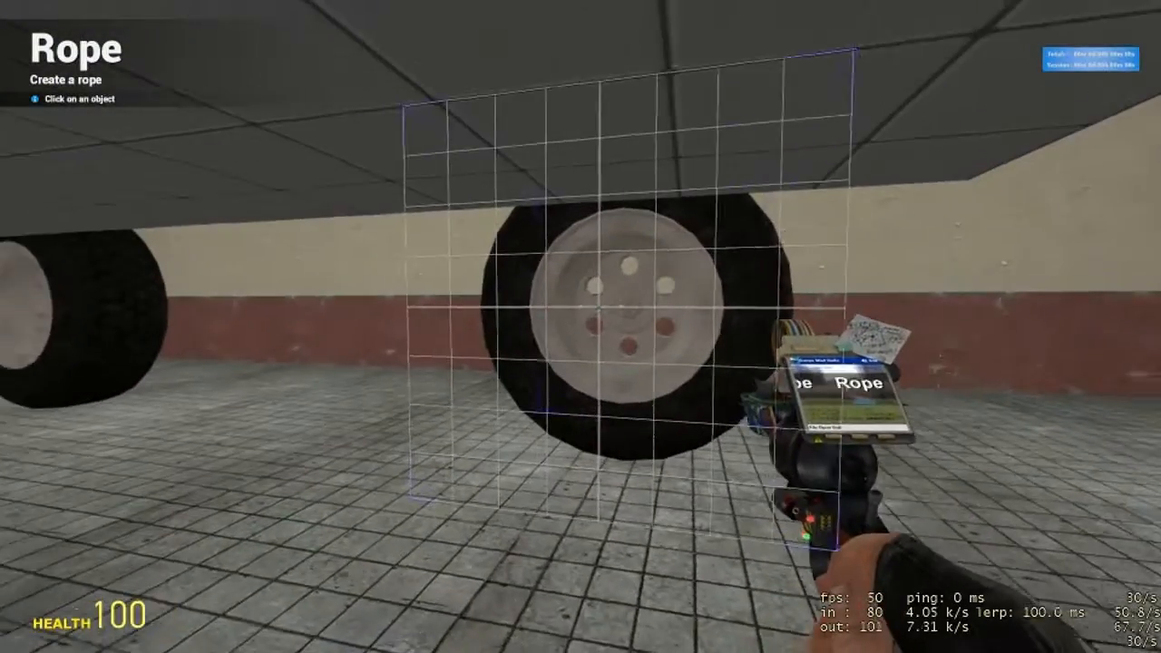
pyautogui.click(599, 327)
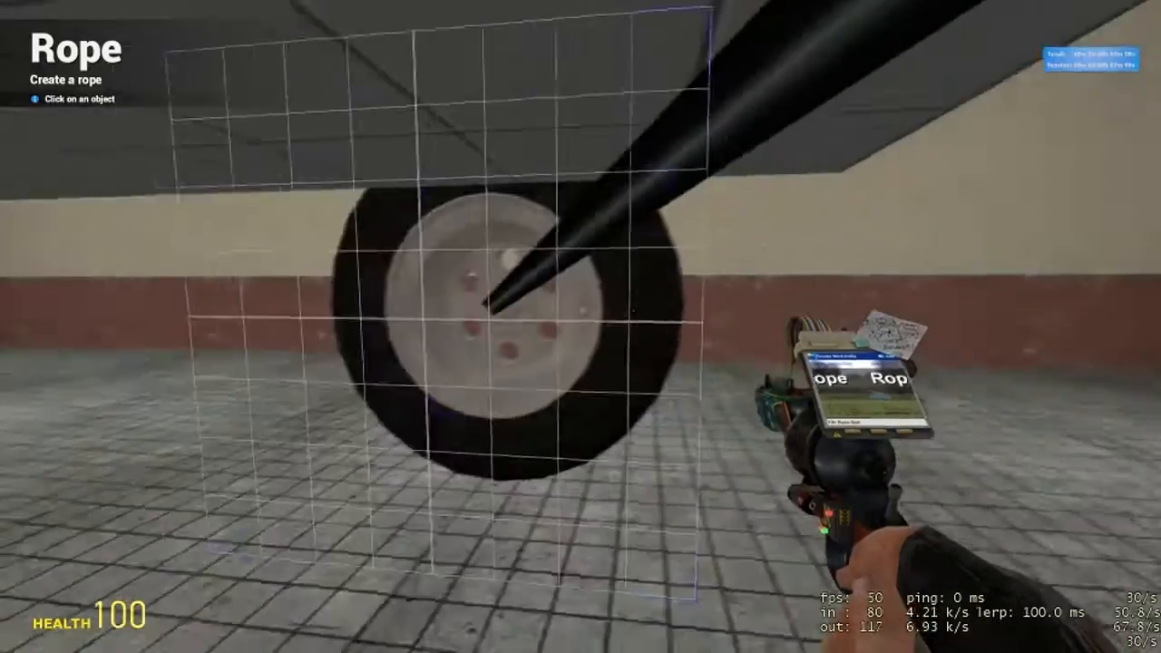
pyautogui.click(580, 318)
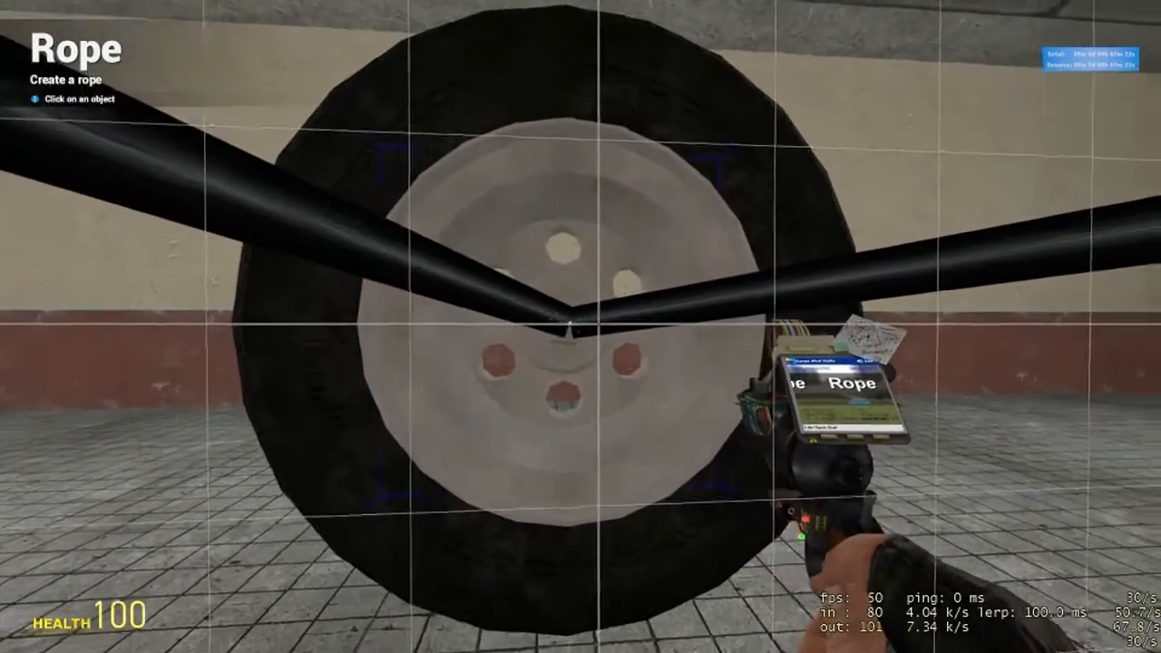
pyautogui.moveTo(581, 326)
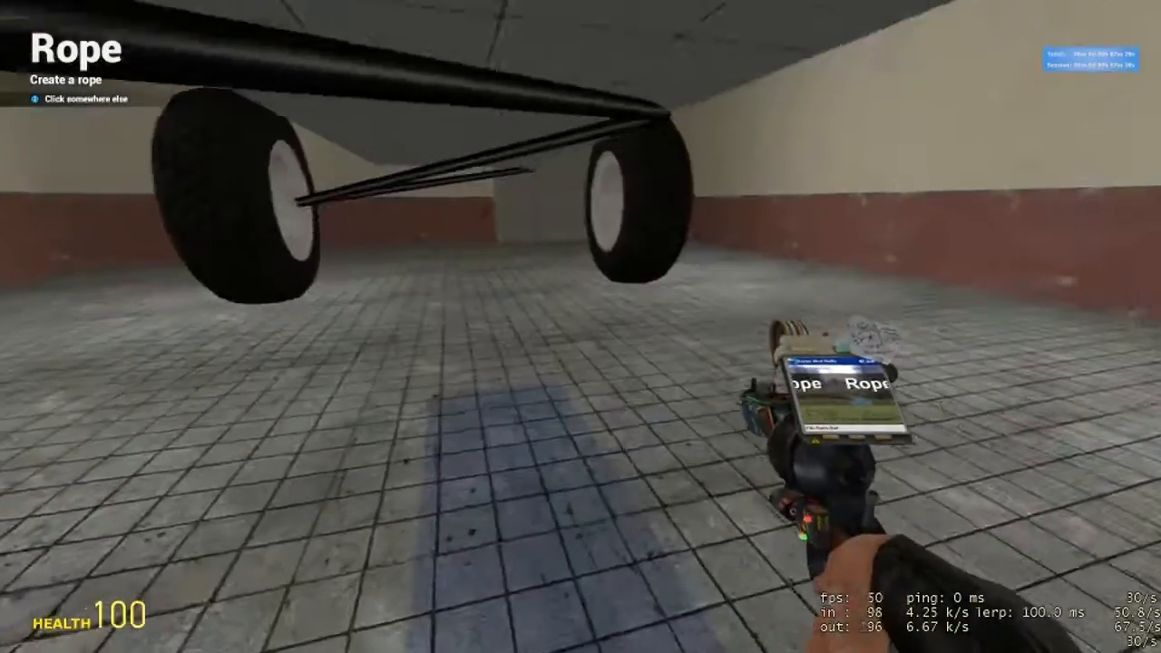
pyautogui.click(581, 326)
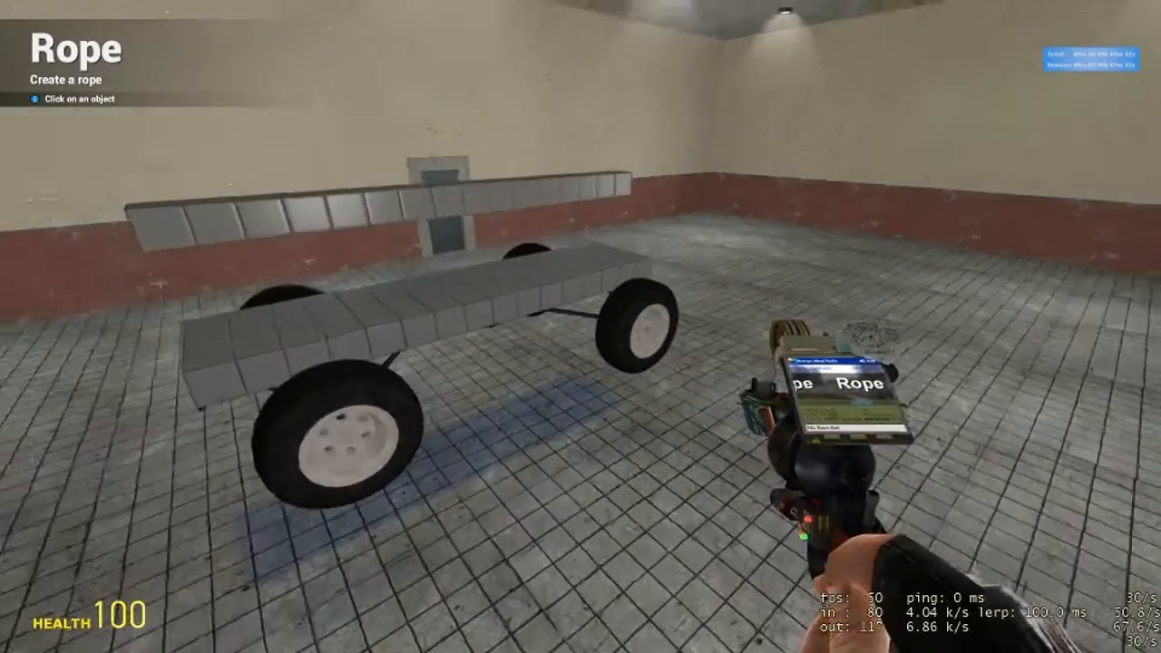
pyautogui.press('q')
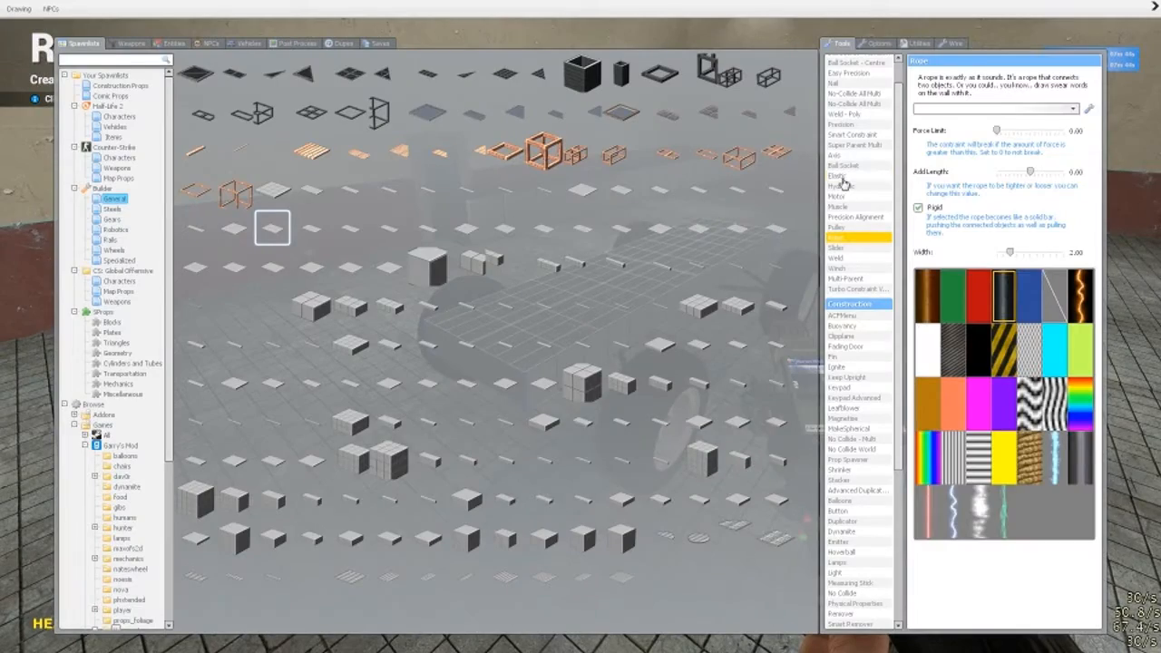
# Step: Select the Elastic tool with elasticity 500000, damping 5000 and relative damping 14
pyautogui.click(837, 175)
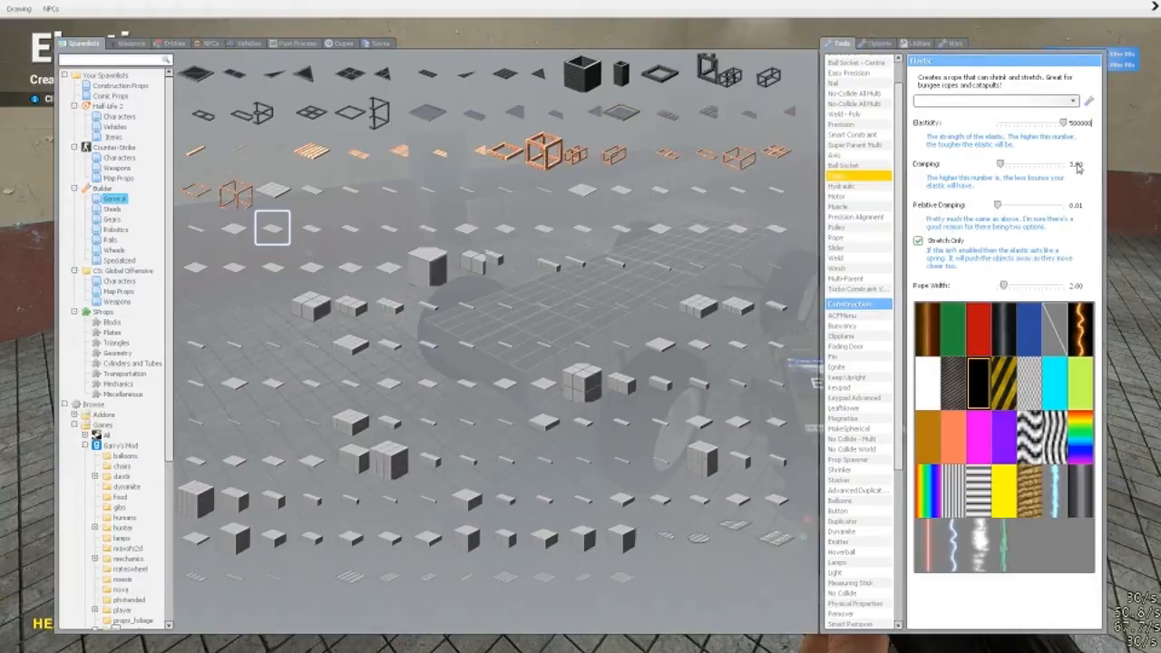
pyautogui.moveTo(426, 74)
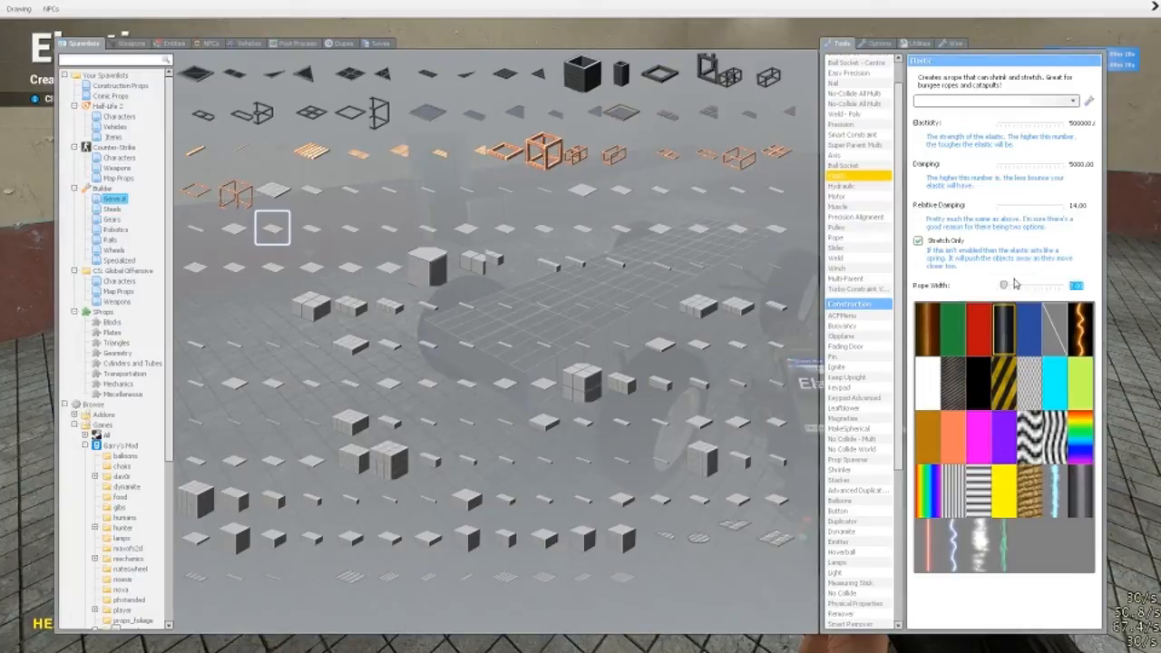
pyautogui.press('q')
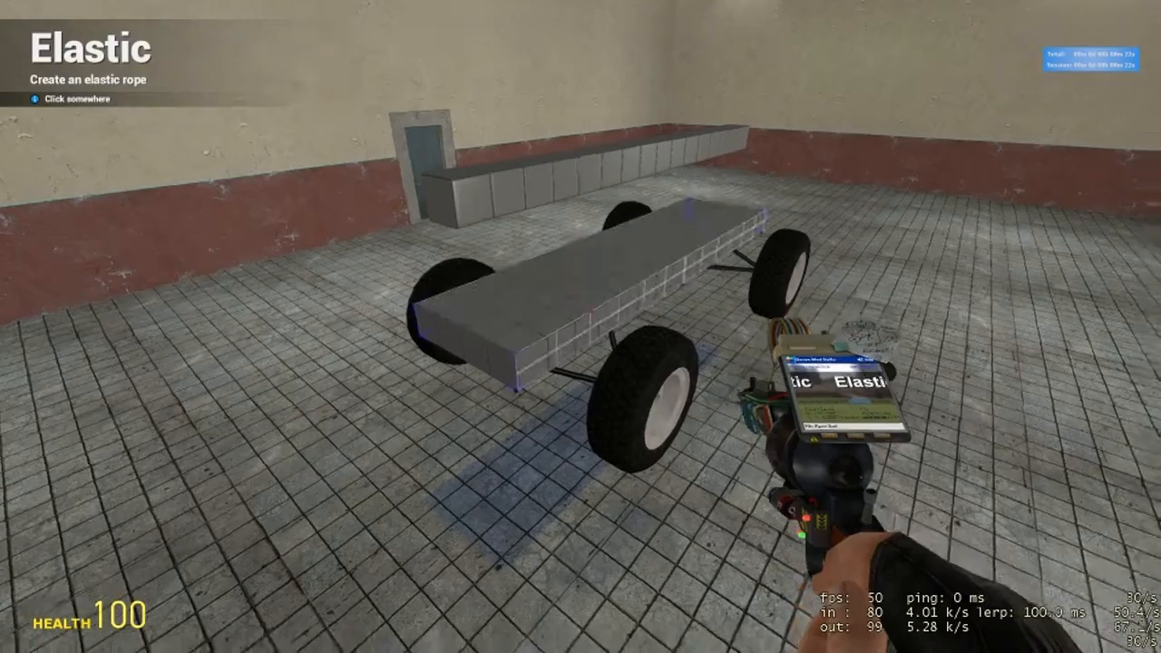
# Step: Connect the wheel struts to the overhead beam with elastic ropes
pyautogui.press('q')
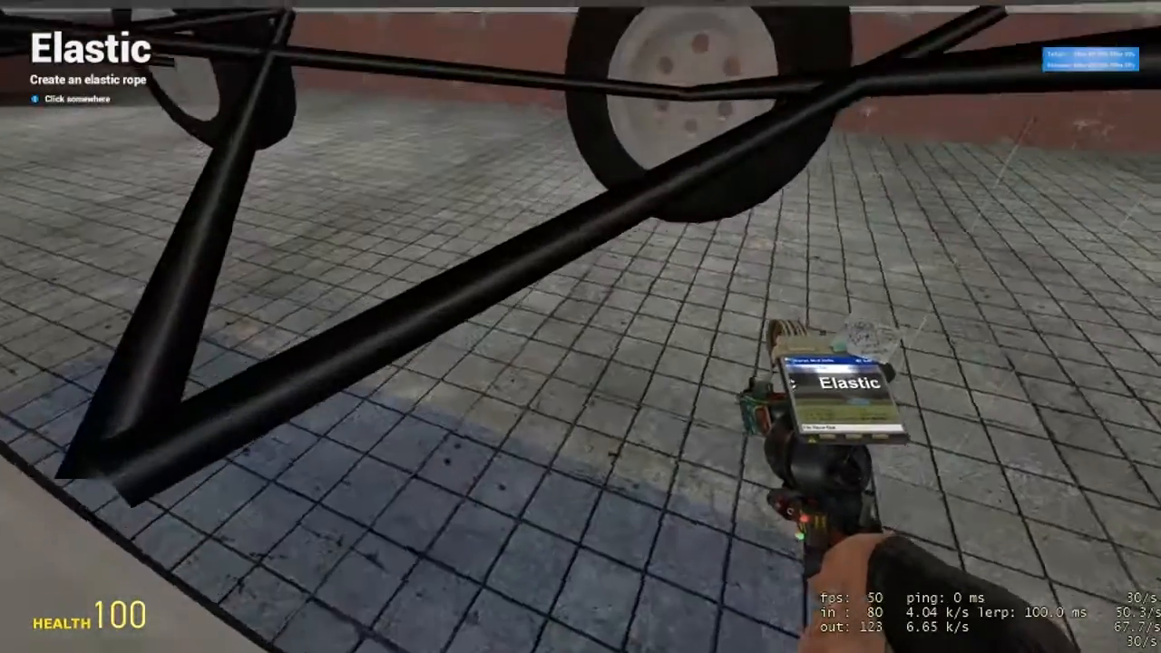
pyautogui.click(580, 328)
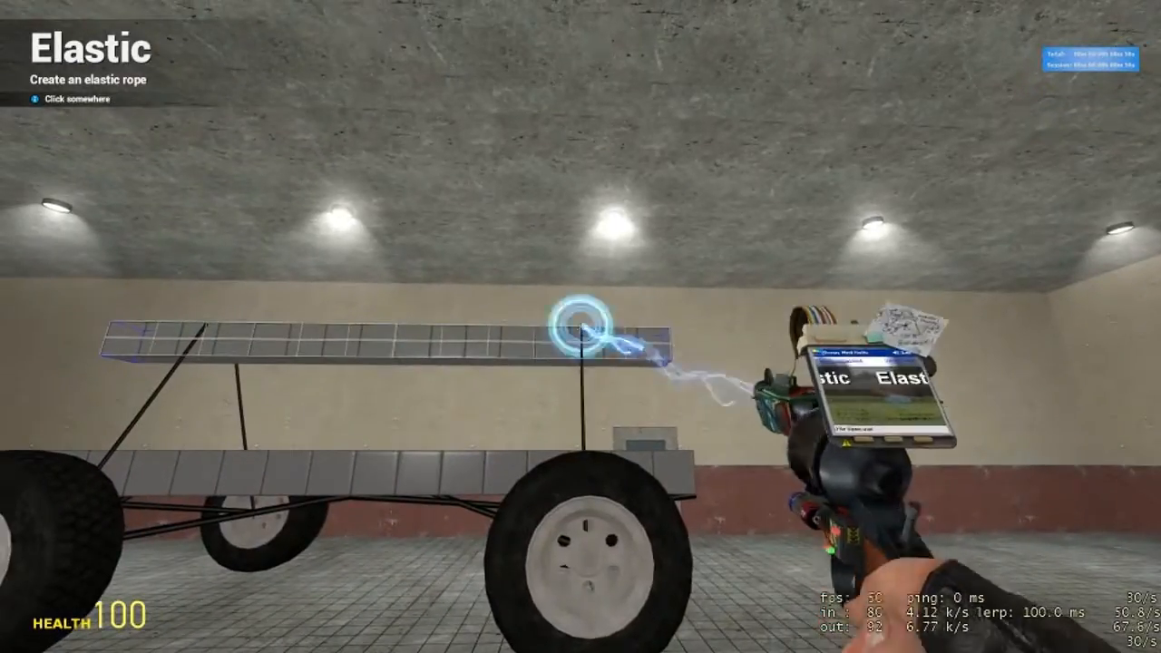
pyautogui.click(580, 326)
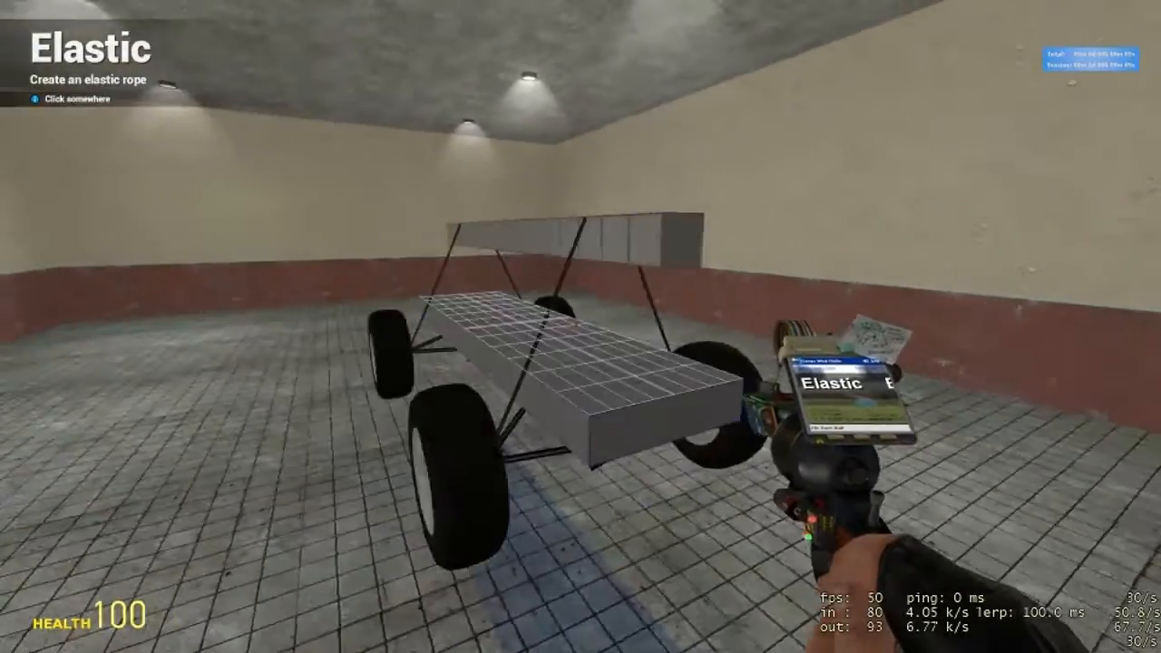
pyautogui.press('q')
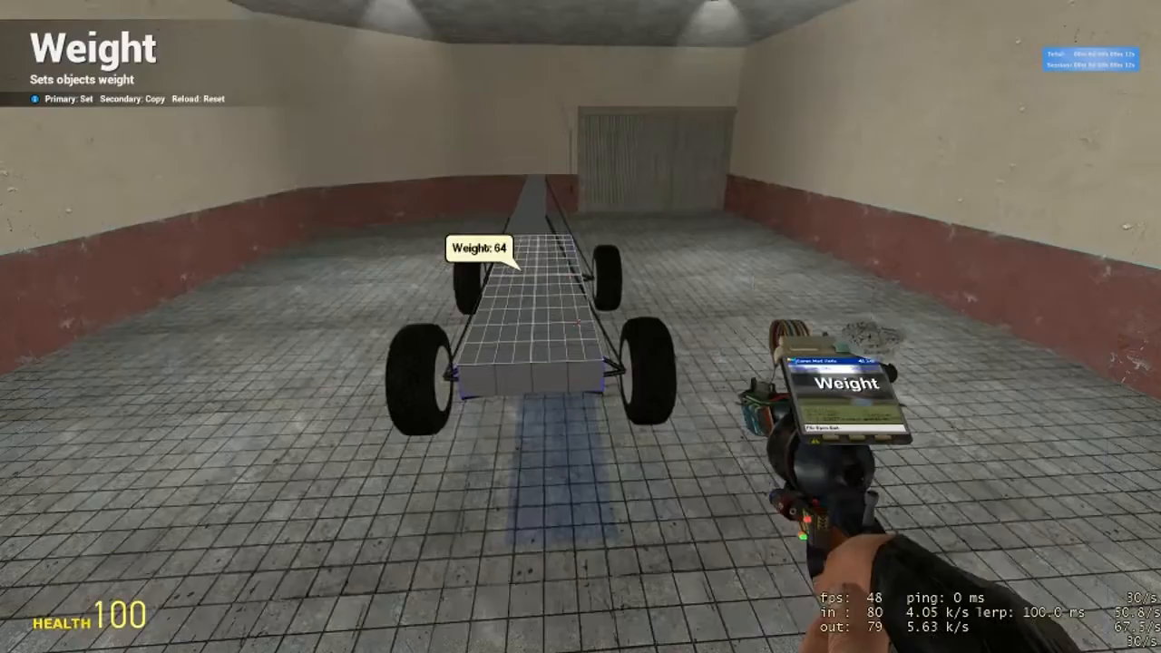
# Step: Set the Weight tool to 1200 and apply it to the chassis block
pyautogui.press('q')
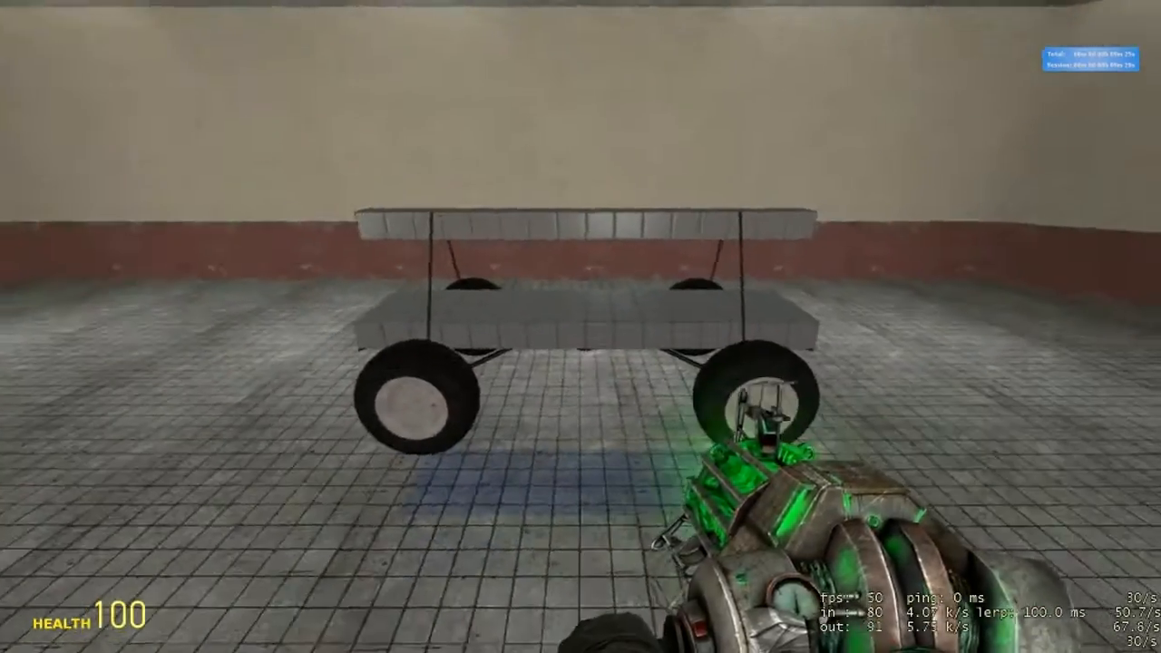
pyautogui.press('q')
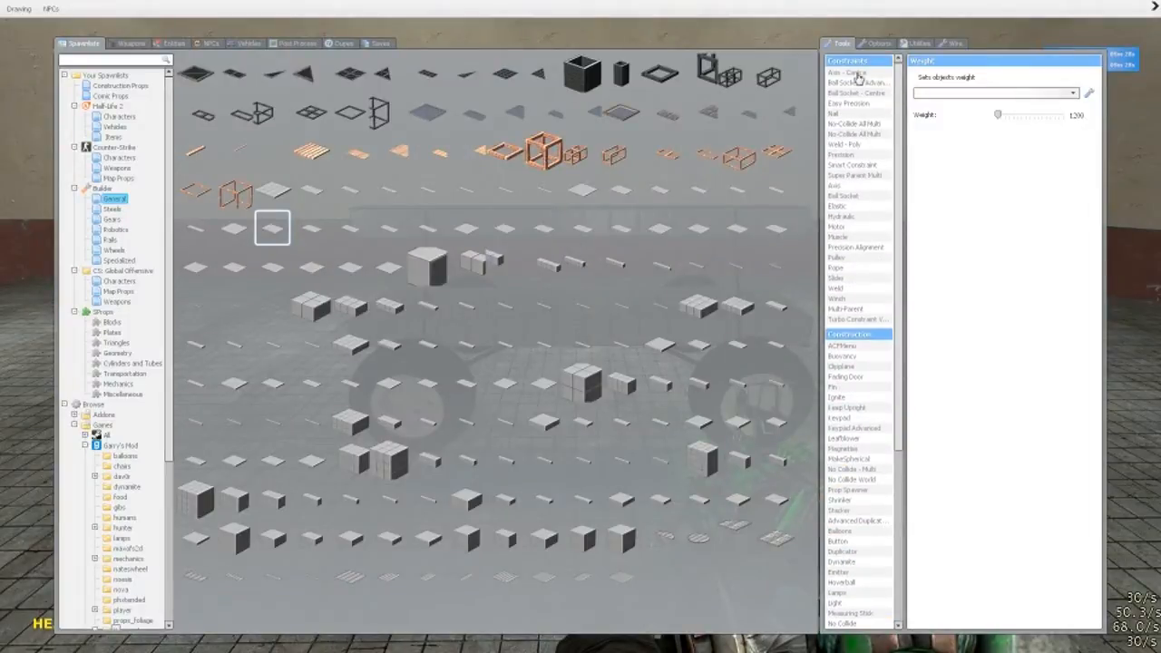
# Step: Select Ball Socket - Advanced with the YZ Lock preset (X ±100, Y/Z ±0.10)
pyautogui.click(853, 82)
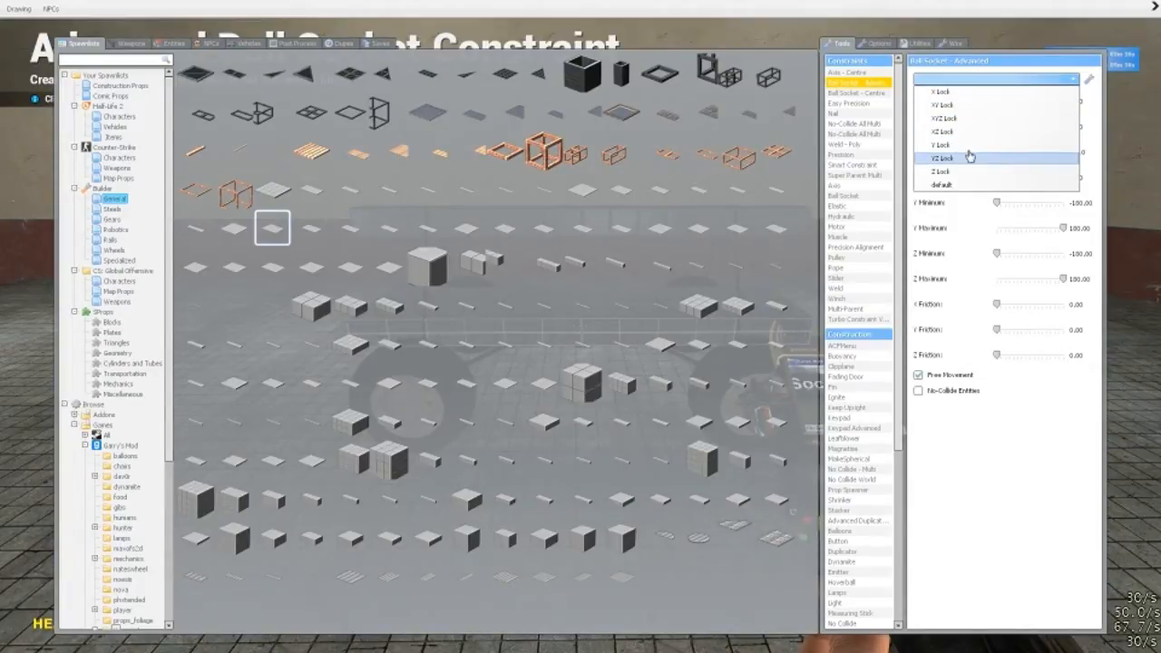
pyautogui.click(943, 157)
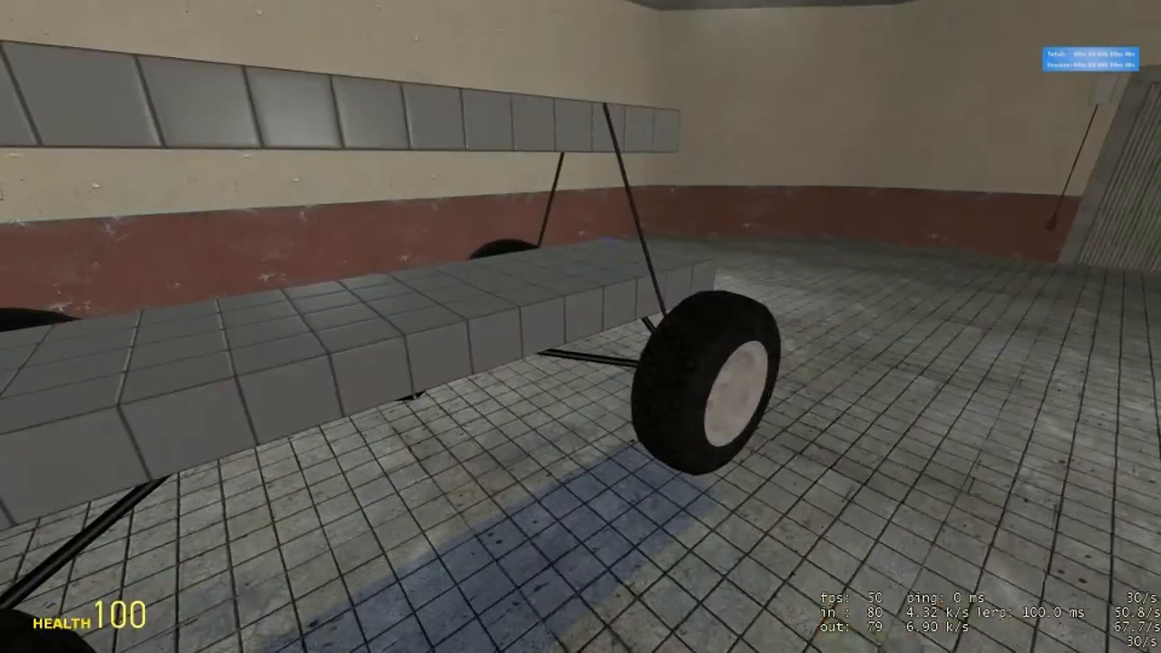
pyautogui.press('q')
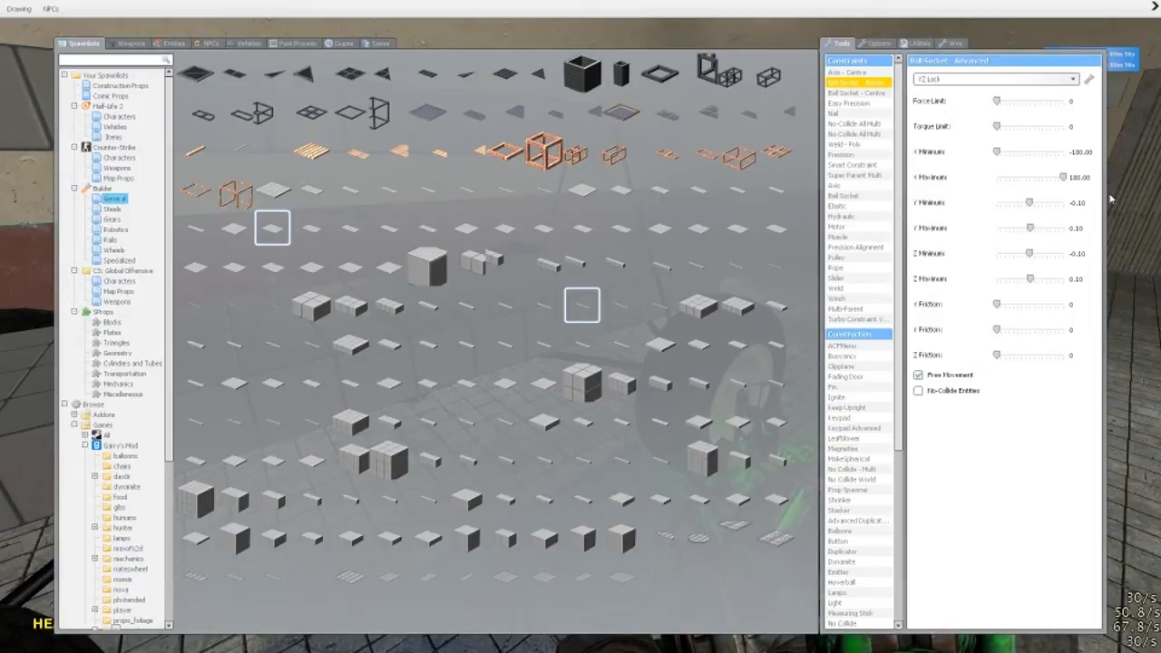
pyautogui.moveTo(1036, 215)
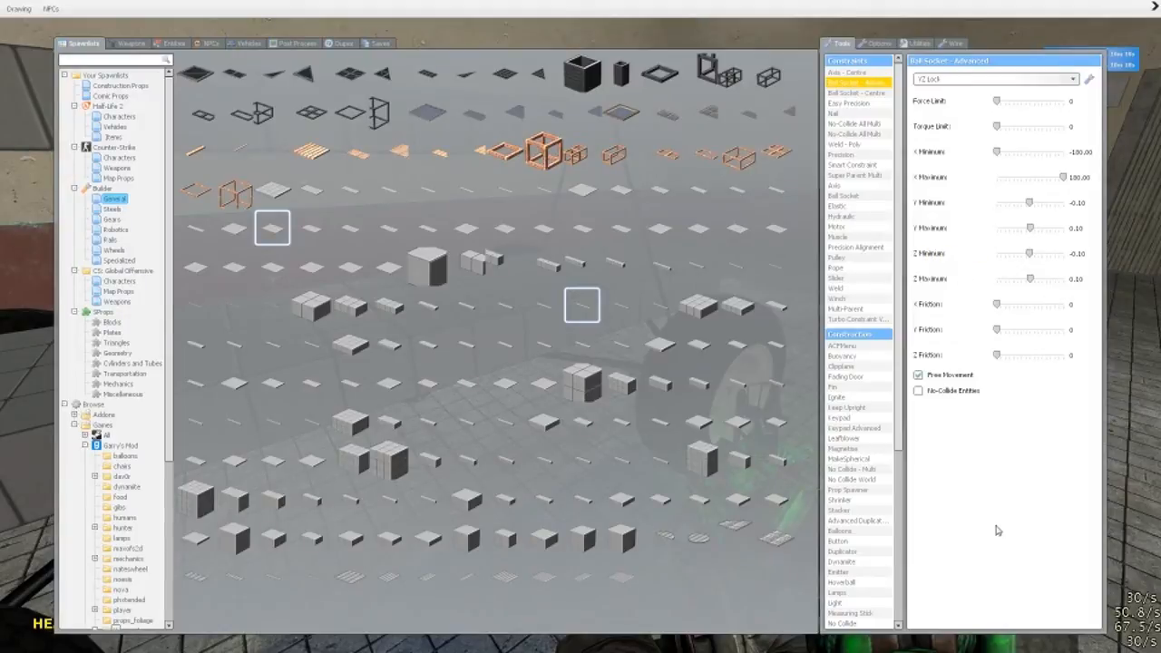
pyautogui.moveTo(898, 408)
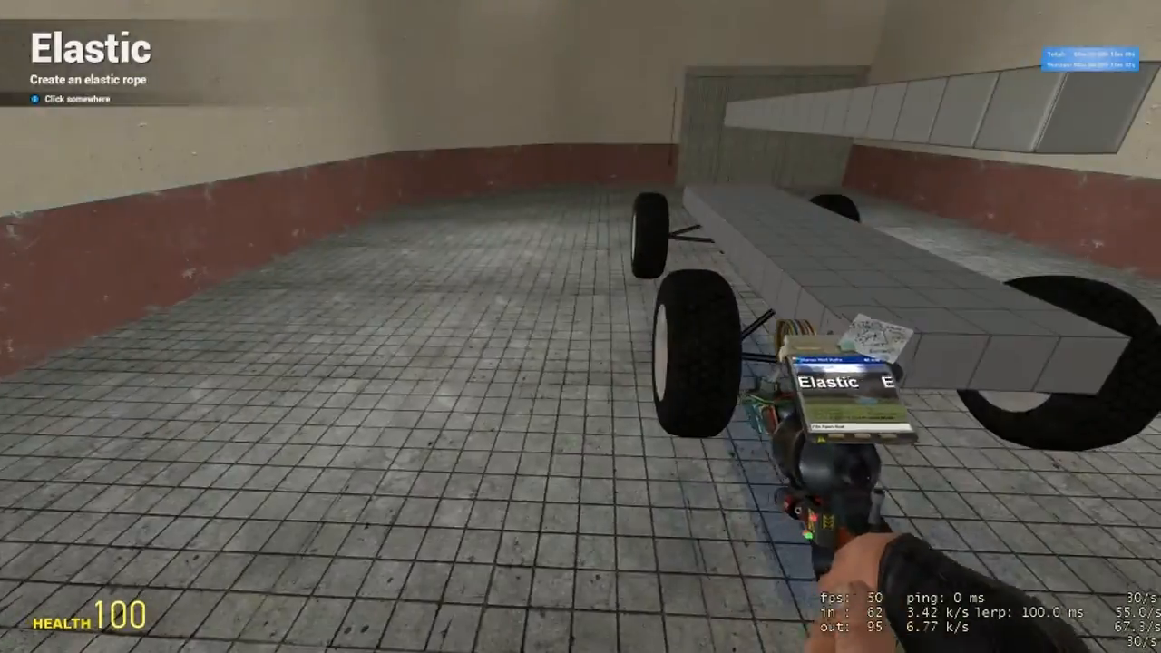
# Step: Add a Wire Physics > Hydraulic and place its controller on the floor plate
pyautogui.press('q')
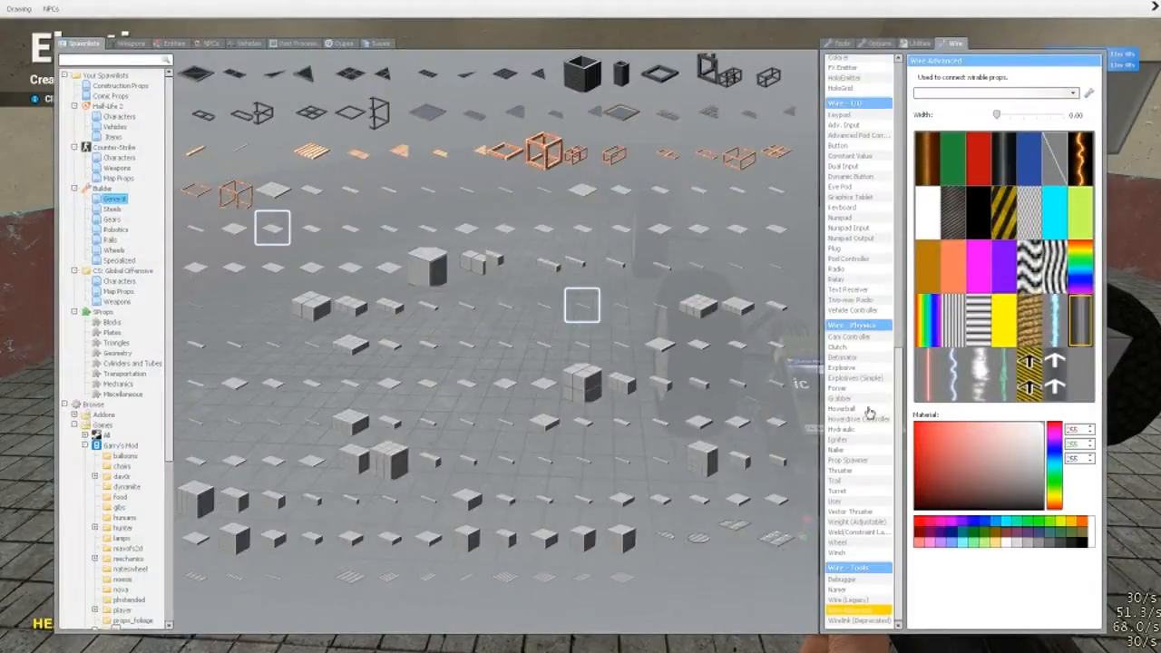
pyautogui.click(842, 429)
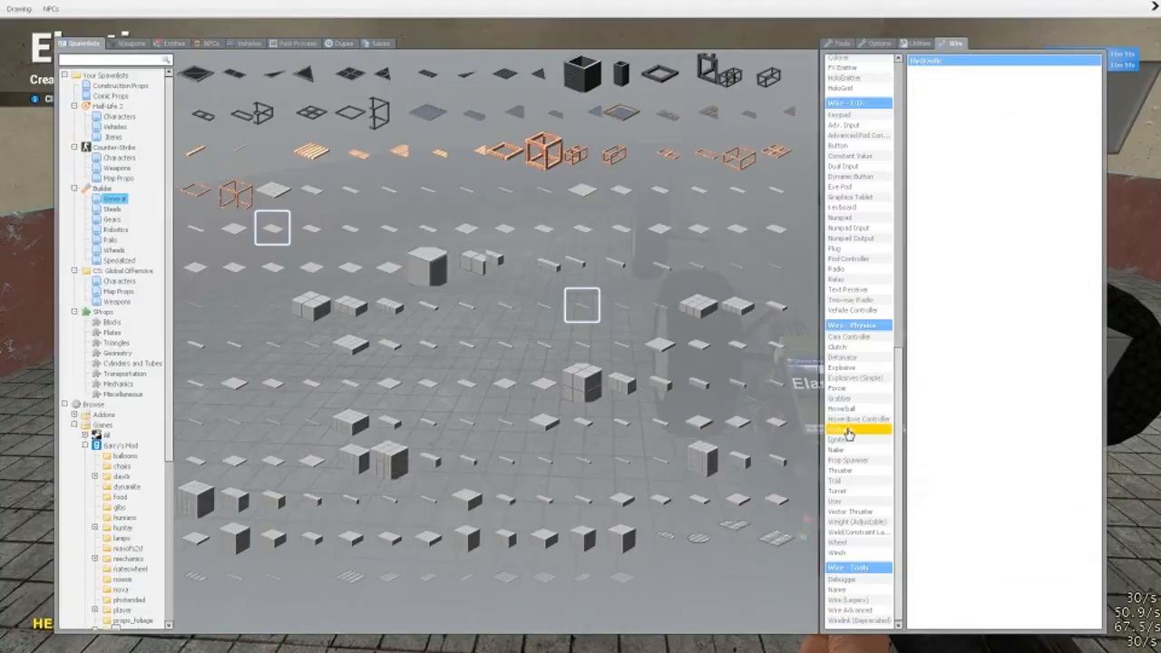
pyautogui.click(847, 429)
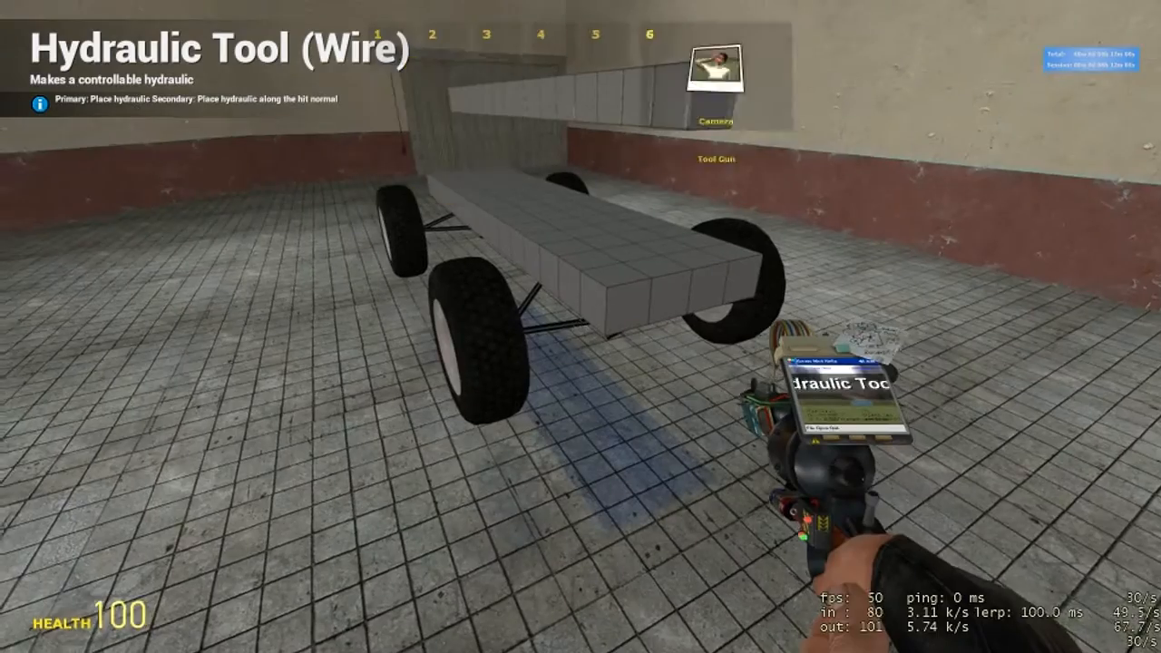
pyautogui.press('q')
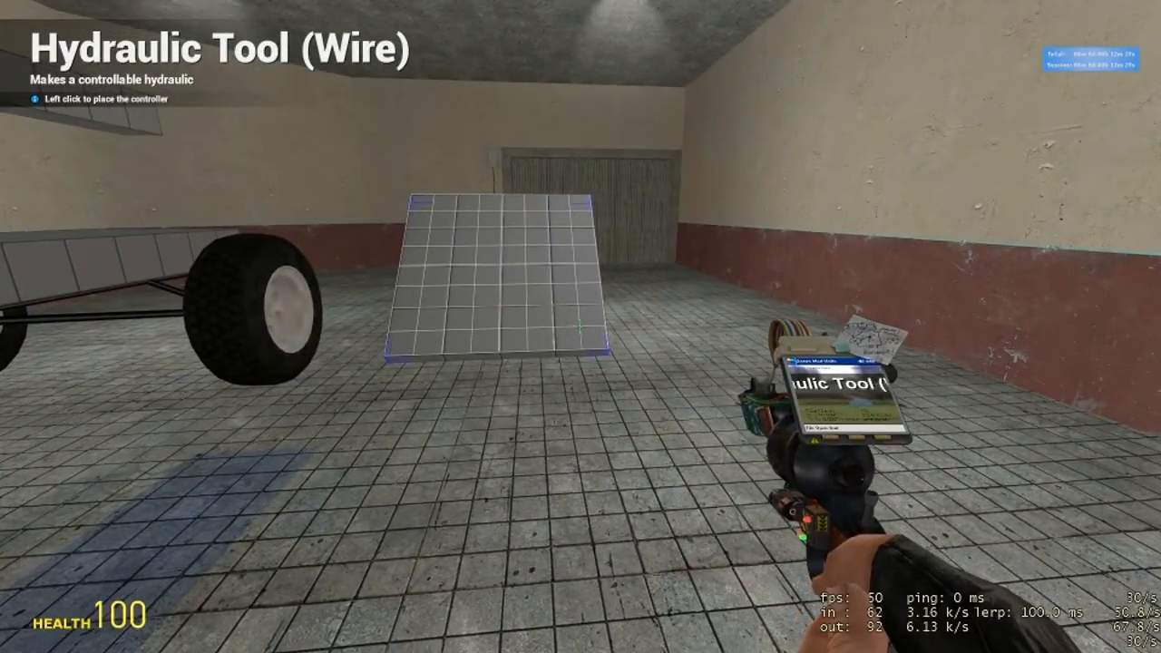
pyautogui.click(578, 322)
pyautogui.write('90000')
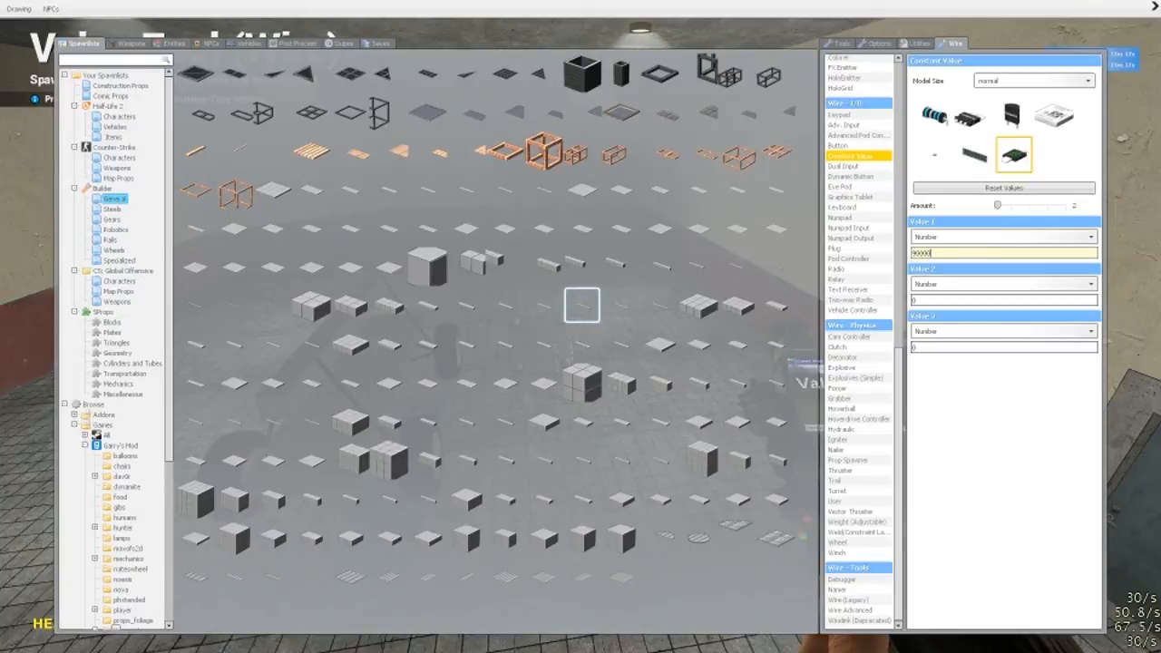
# Step: Set the Wire Value tool to 90000, 3500 and 85, then spawn the chip on the plate
pyautogui.click(1003, 300)
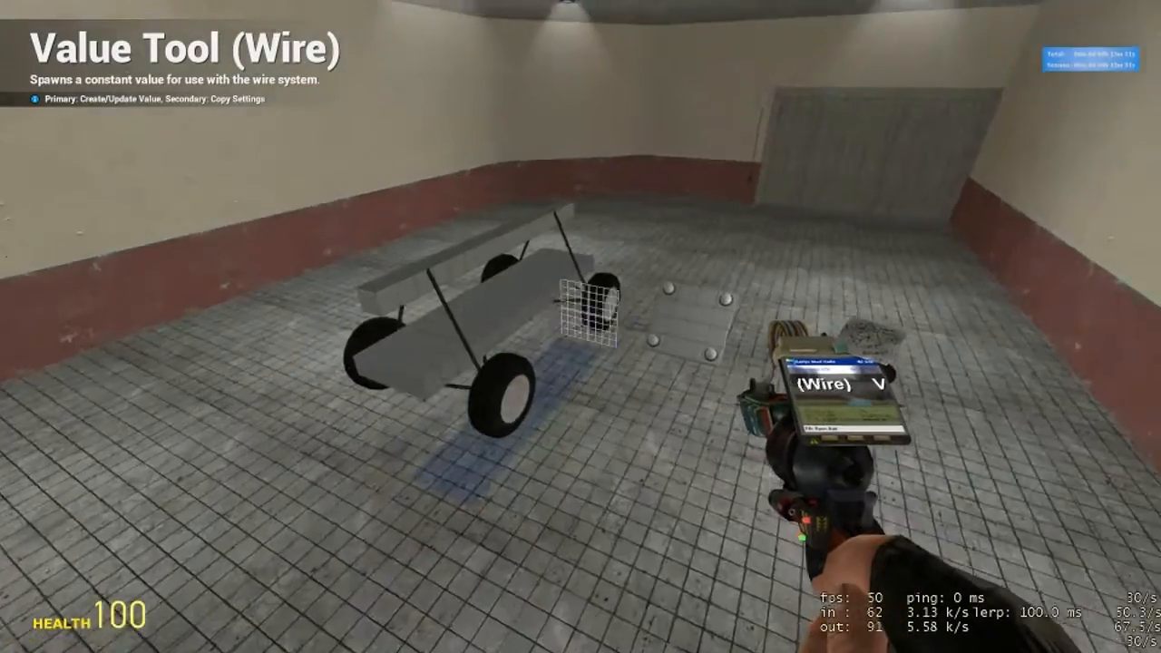
pyautogui.press('q')
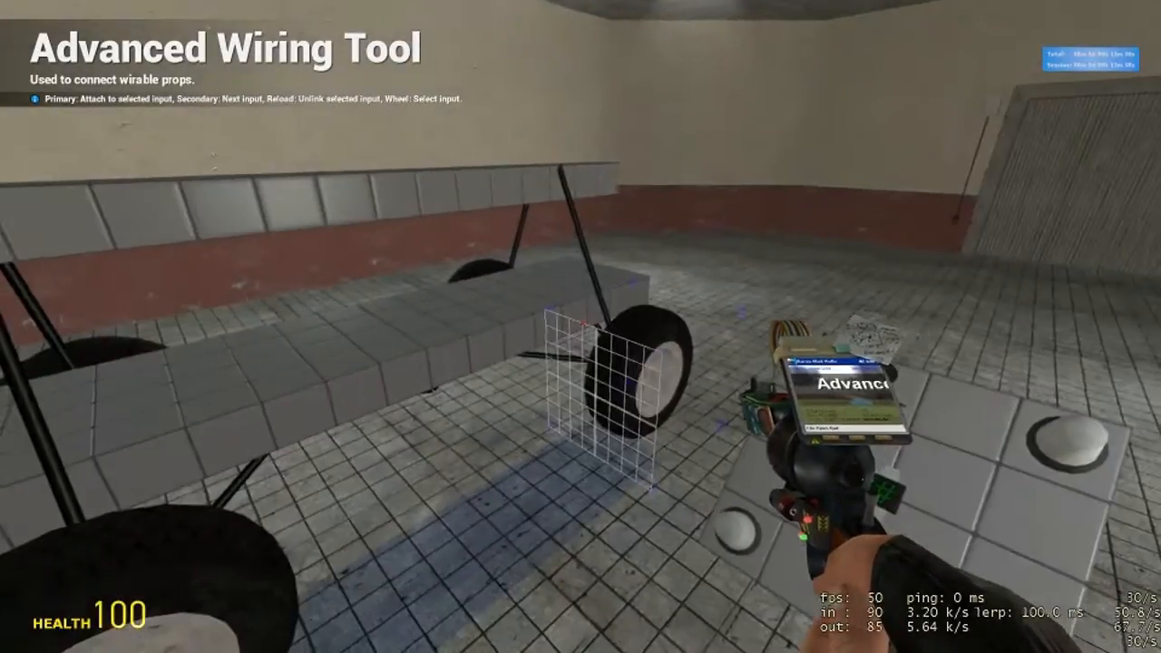
pyautogui.press('q')
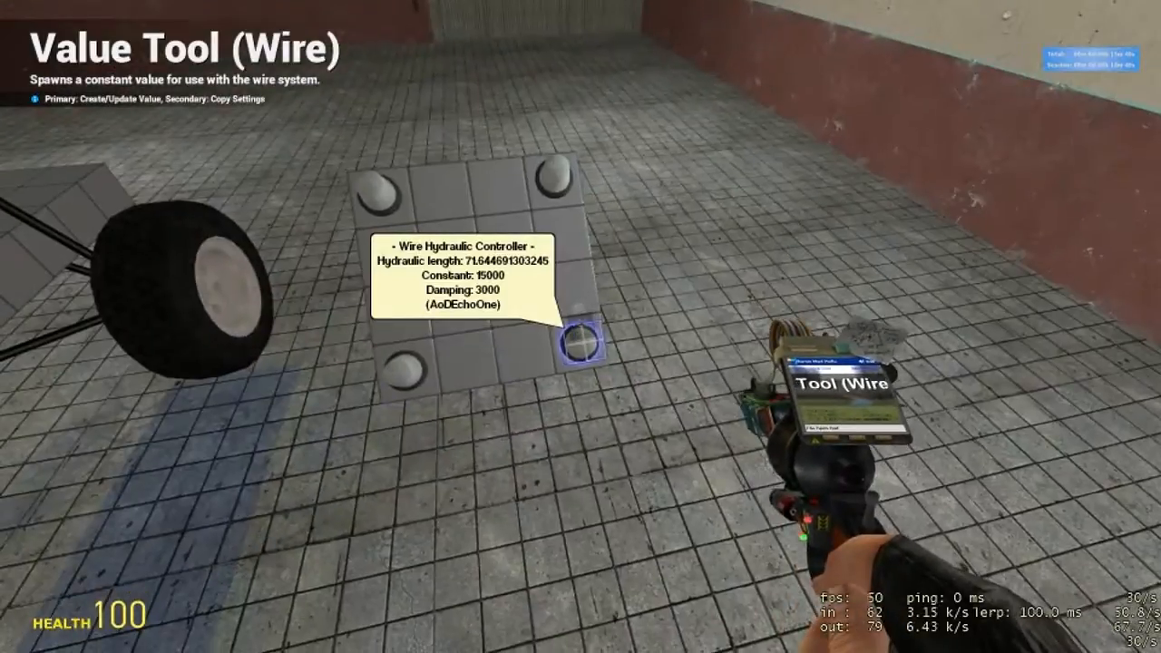
pyautogui.press('q')
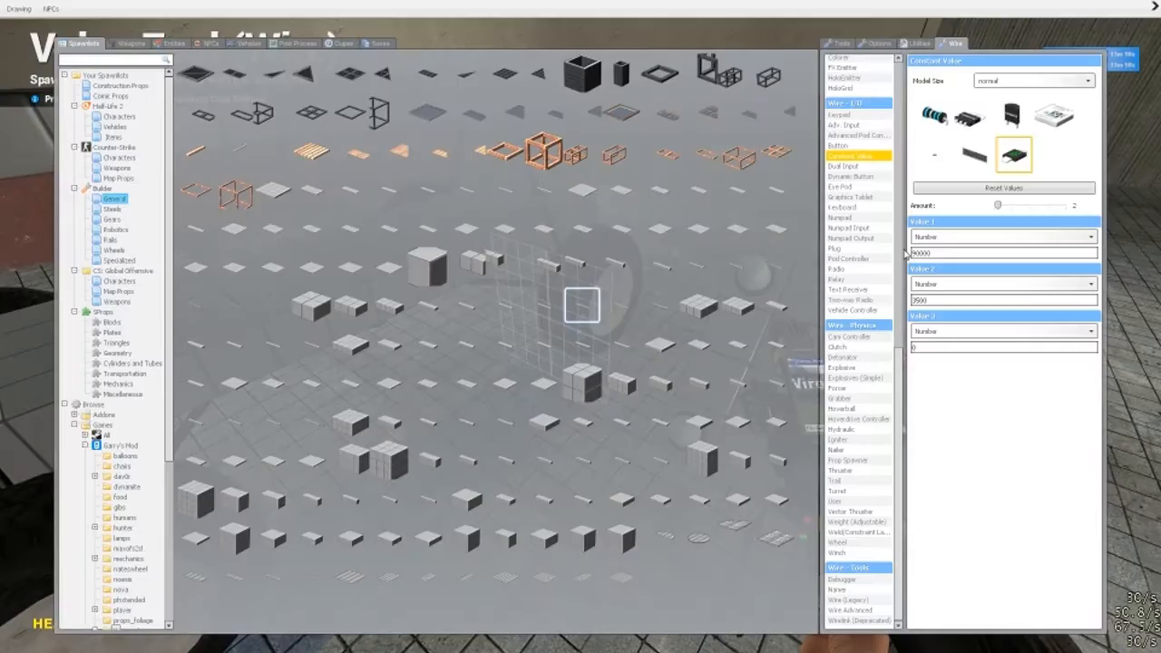
pyautogui.click(1004, 347)
pyautogui.write('85')
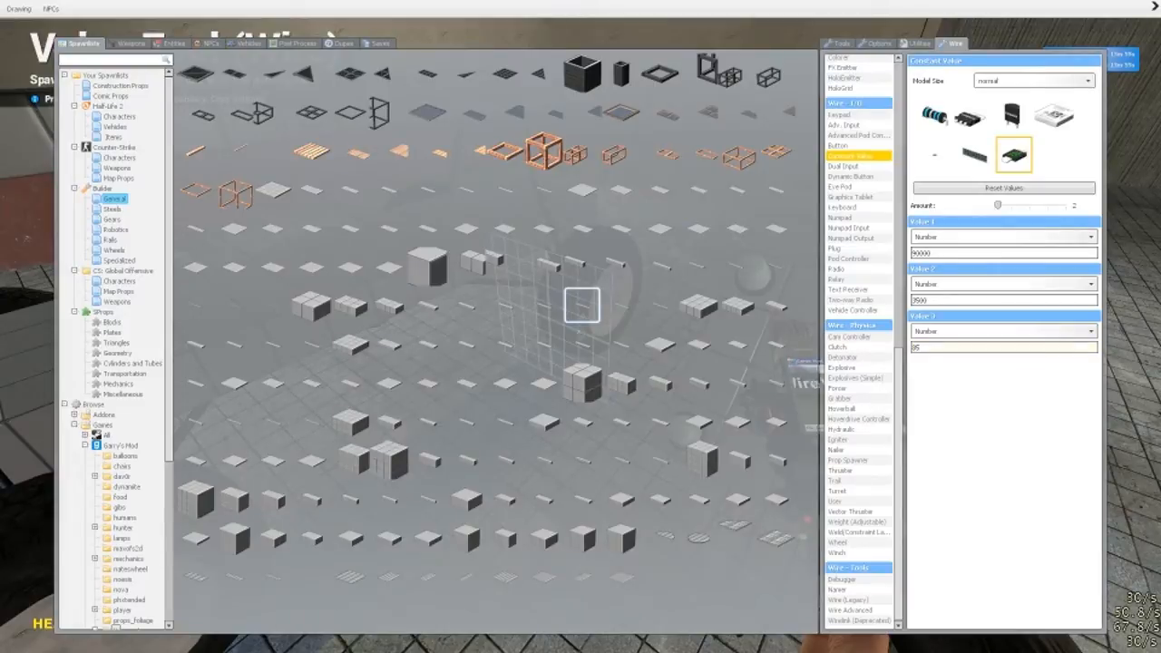
pyautogui.press('q')
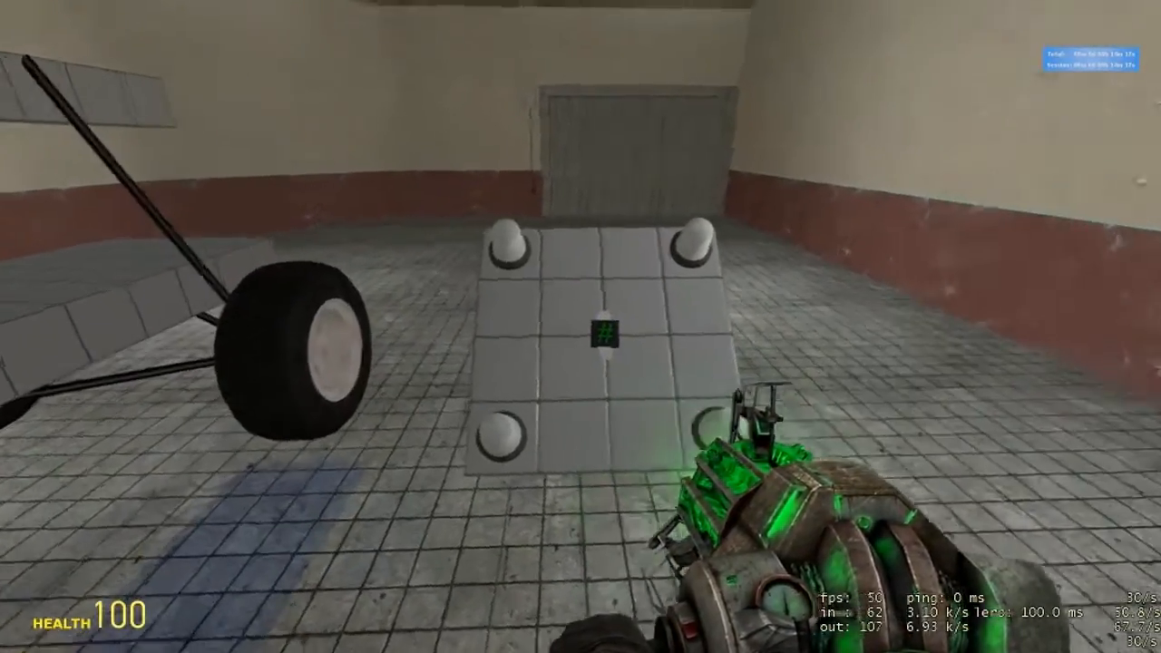
# Step: Switch to the Advanced Wiring Tool and select the constant chip's 90000 output
pyautogui.press('q')
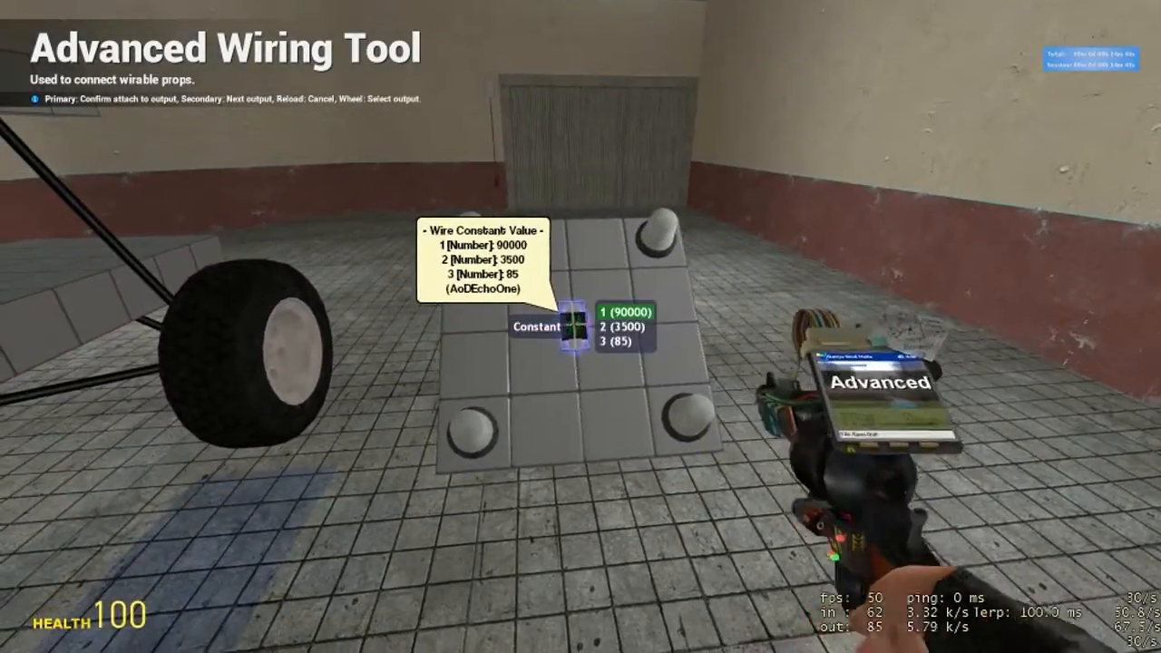
pyautogui.click(571, 327)
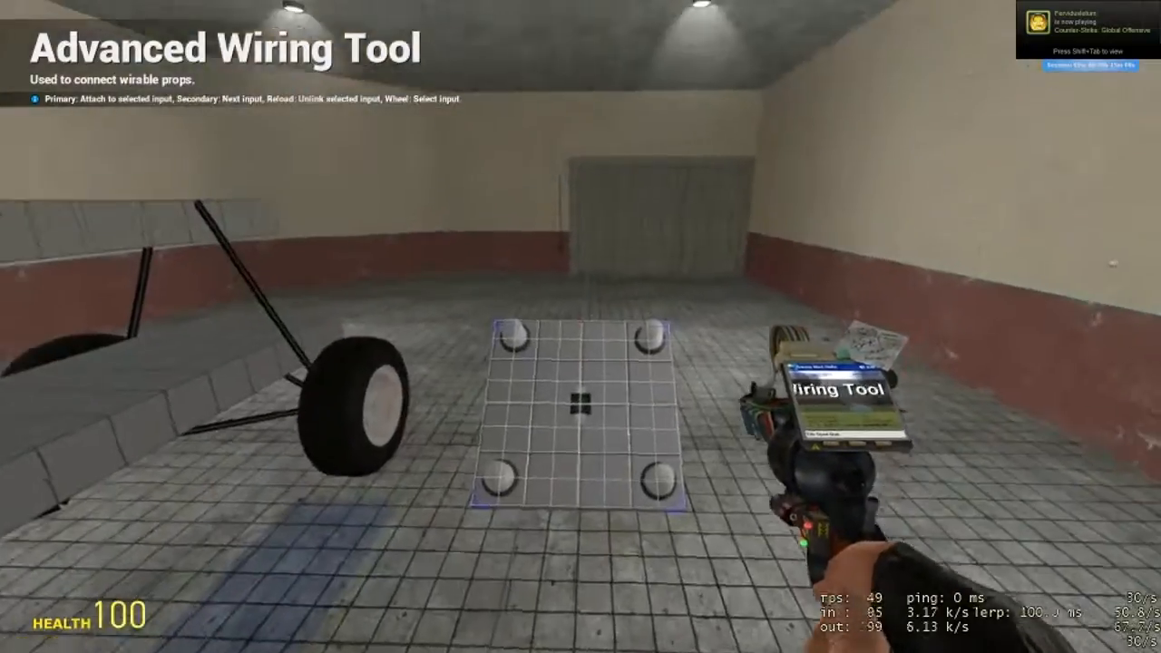
# Step: No-collide the plate with another prop using the No Collide tool, then reopen the tool menu
pyautogui.press('q')
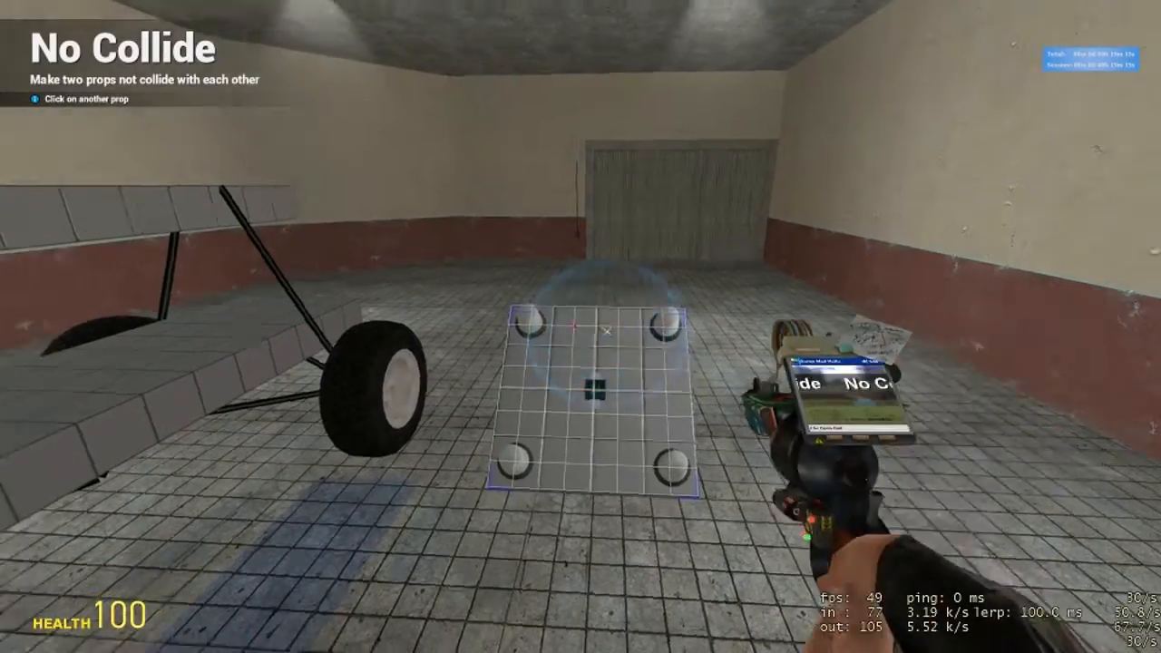
pyautogui.press('q')
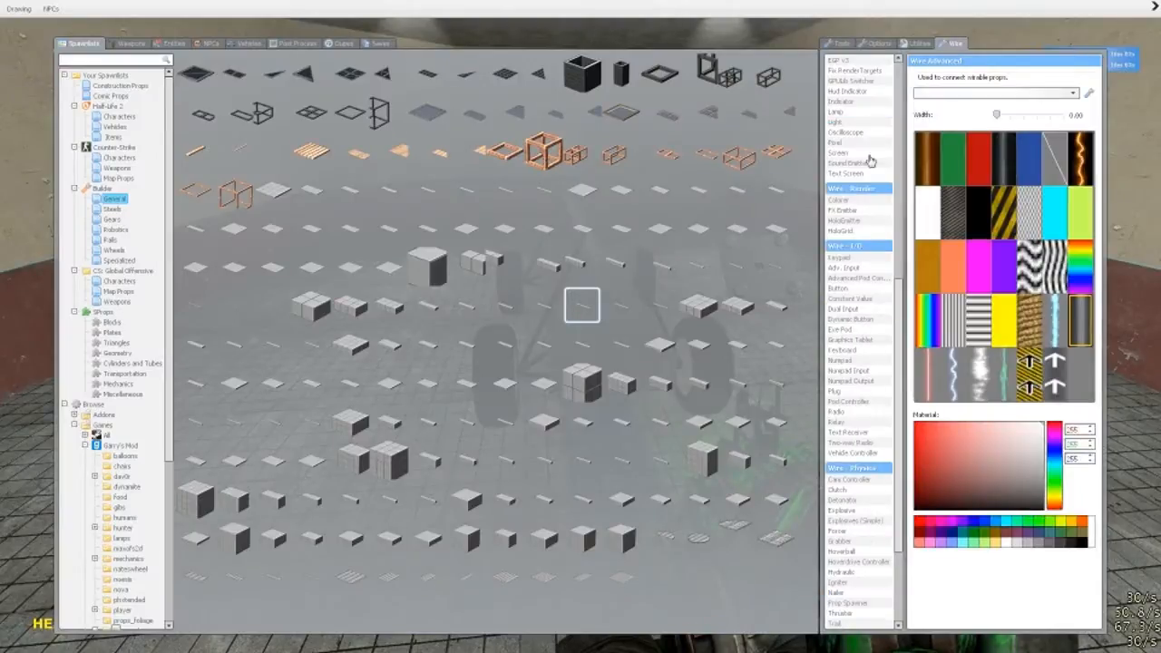
# Step: Spawn an Expression 2 chip loaded with the steering script file onto the floor
pyautogui.click(857, 250)
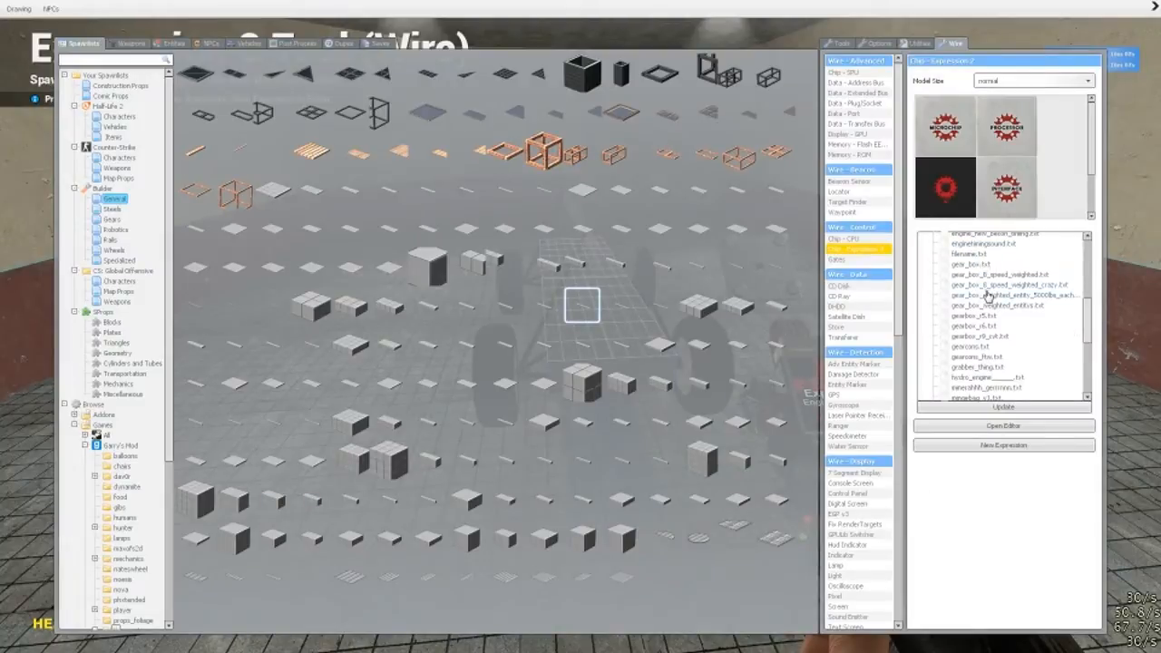
pyautogui.scroll(-3)
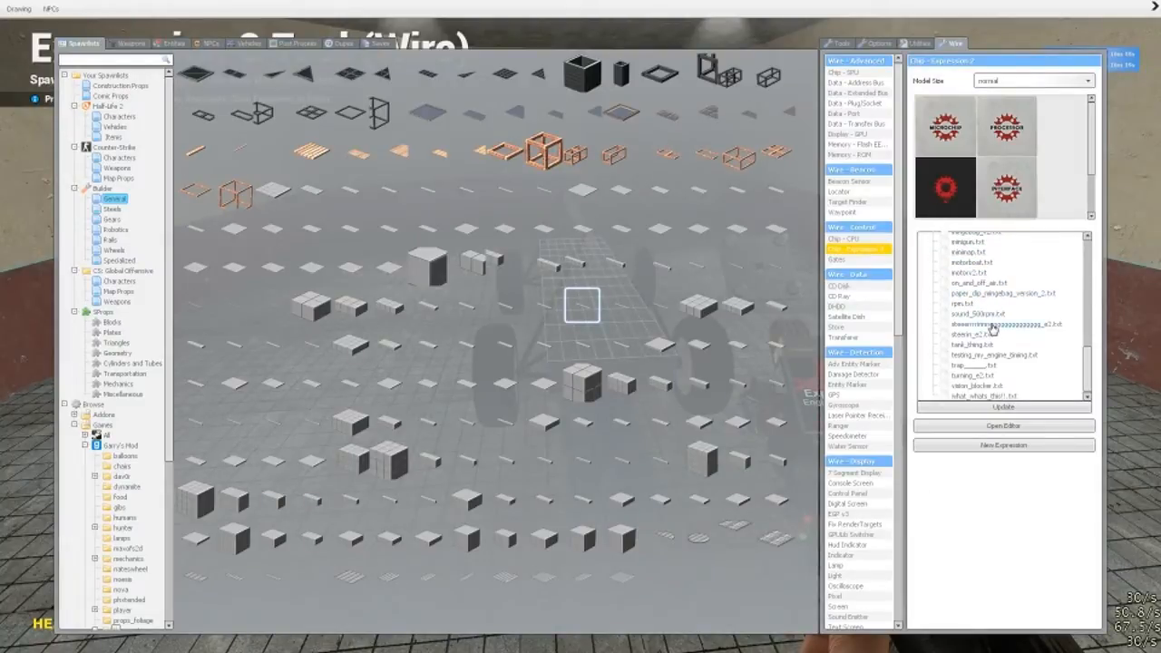
pyautogui.click(998, 324)
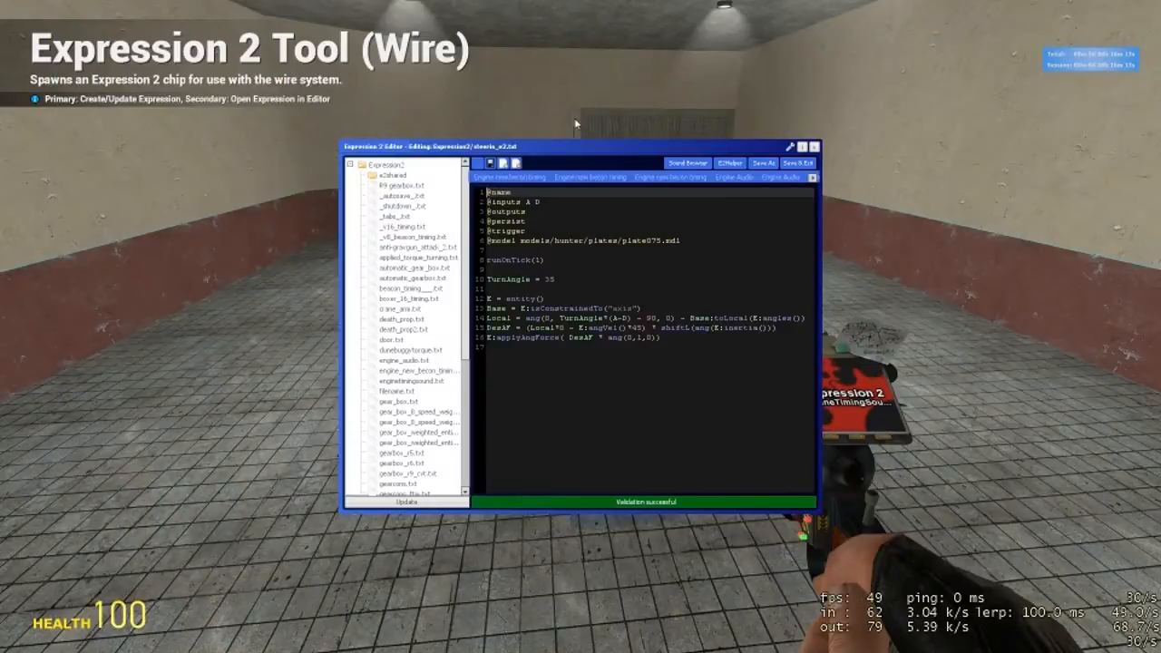
pyautogui.click(812, 146)
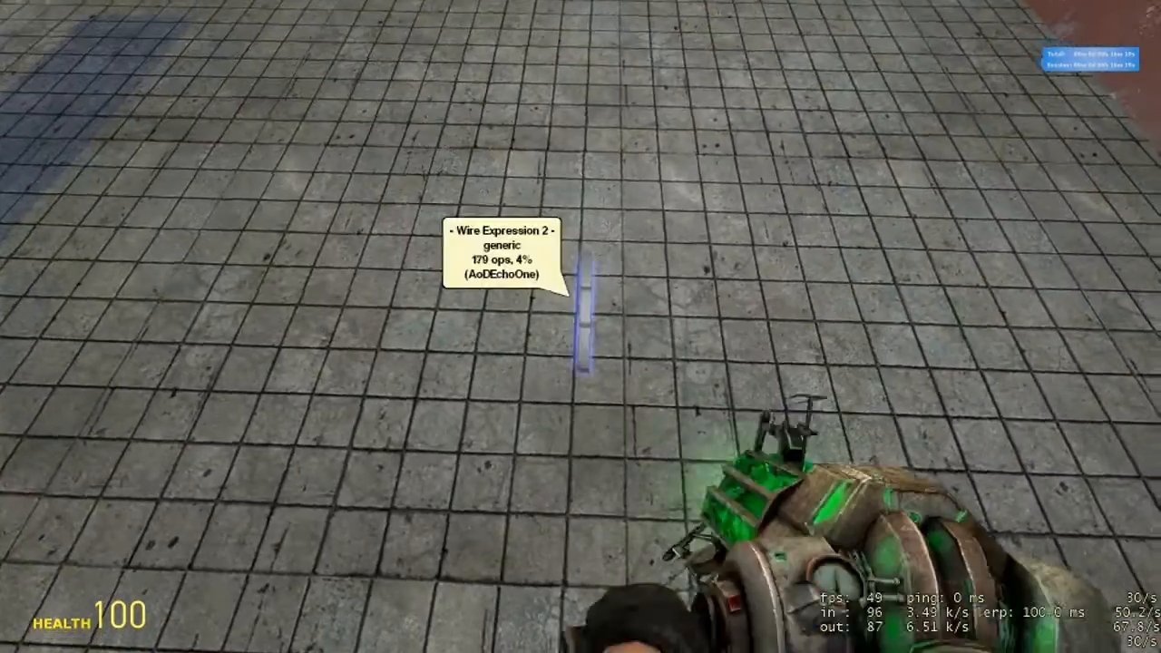
# Step: Mount the E2 chip under the chassis with the Precision Tool and reopen its script editor
pyautogui.press('q')
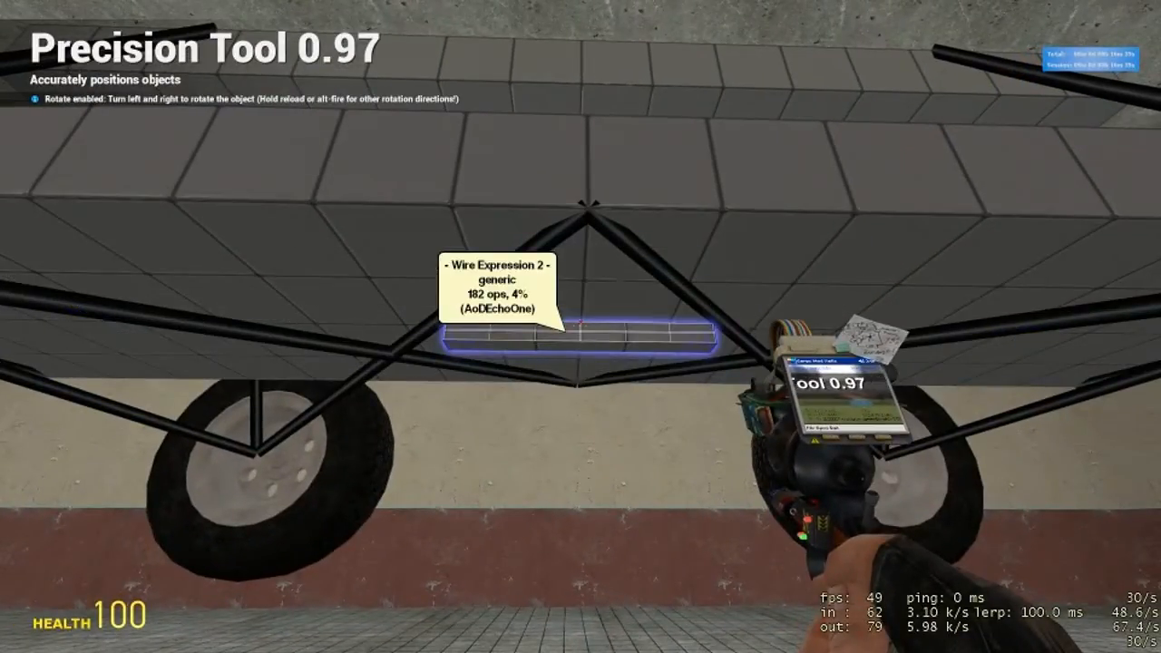
pyautogui.press('q')
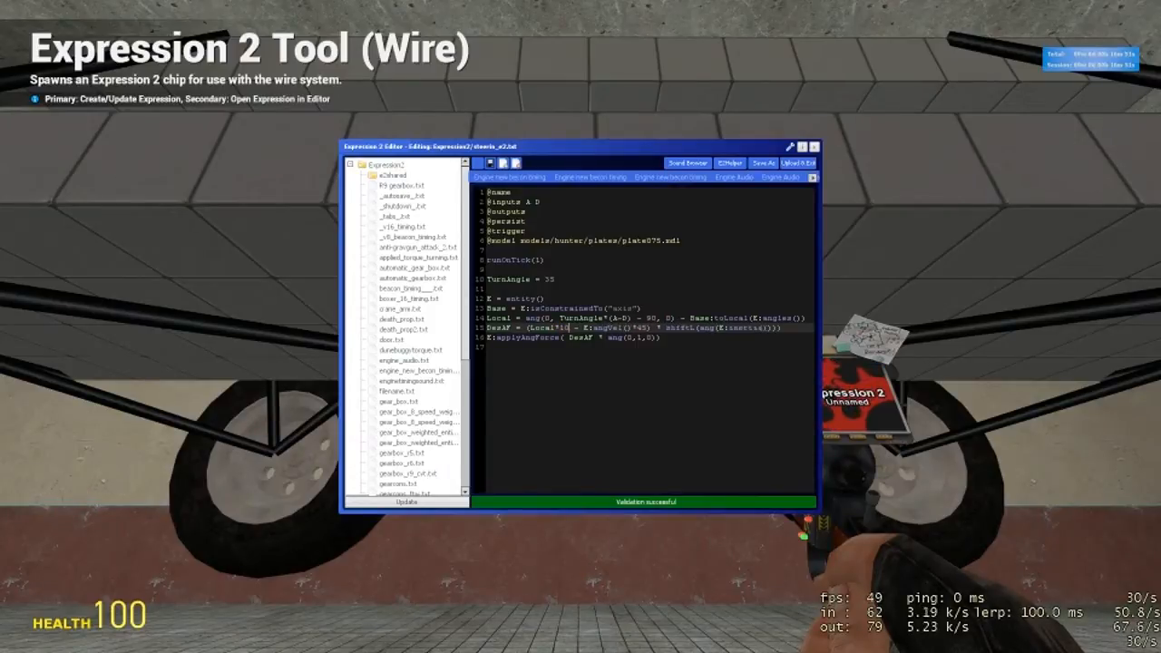
# Step: Upload the edited steering script with Upload & Exit, then bring up the tool menu
pyautogui.click(798, 162)
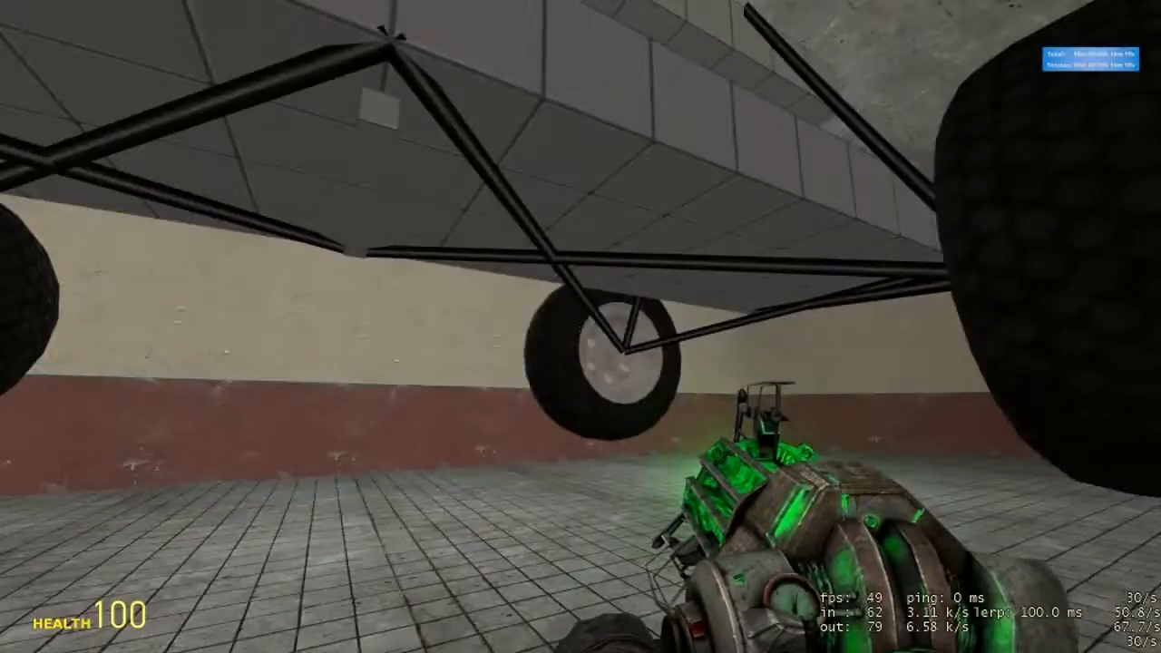
pyautogui.press('q')
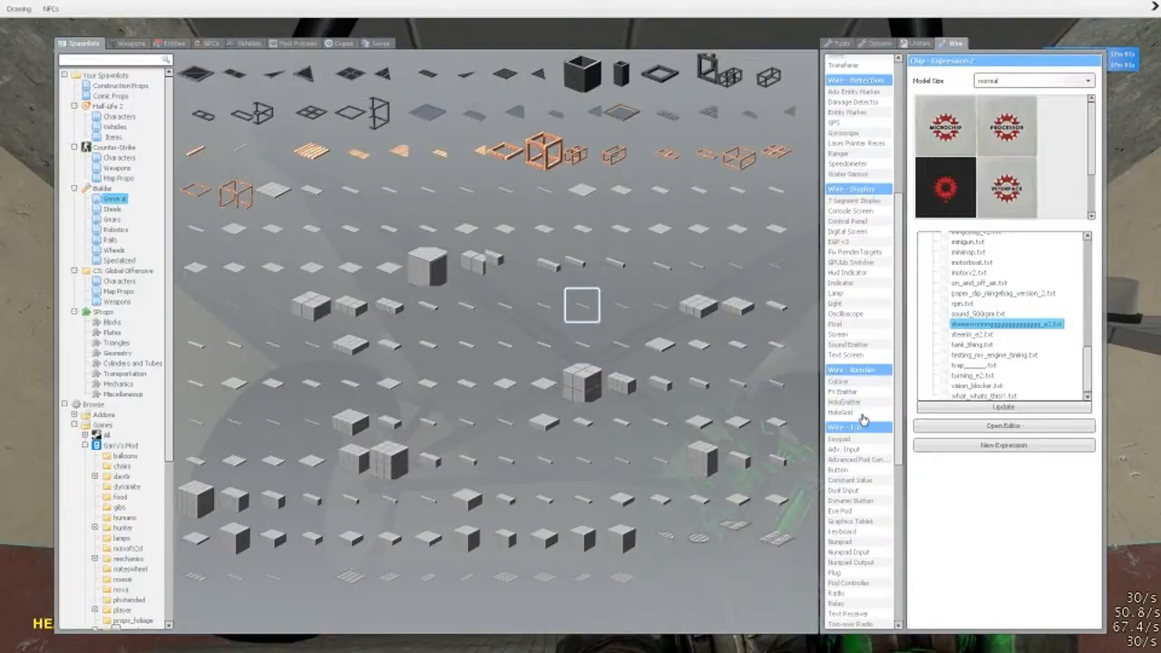
# Step: Place Wire Numpad Input chips bound to LEFTARROW and RIGHTARROW on the chassis
pyautogui.click(850, 351)
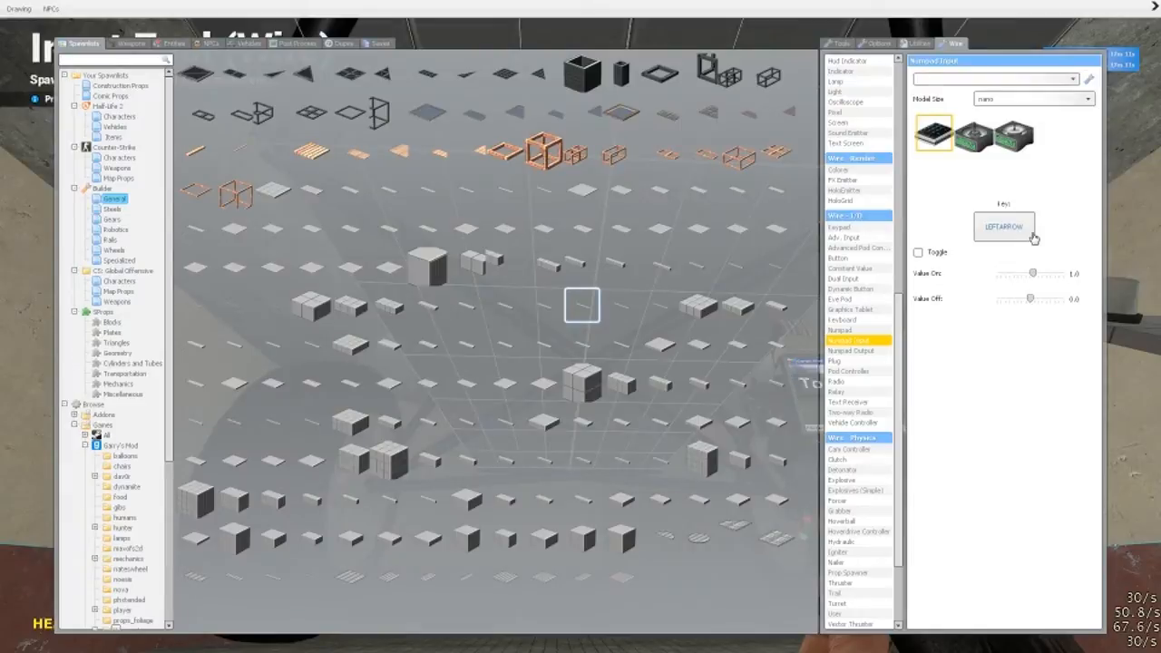
pyautogui.moveTo(1018, 247)
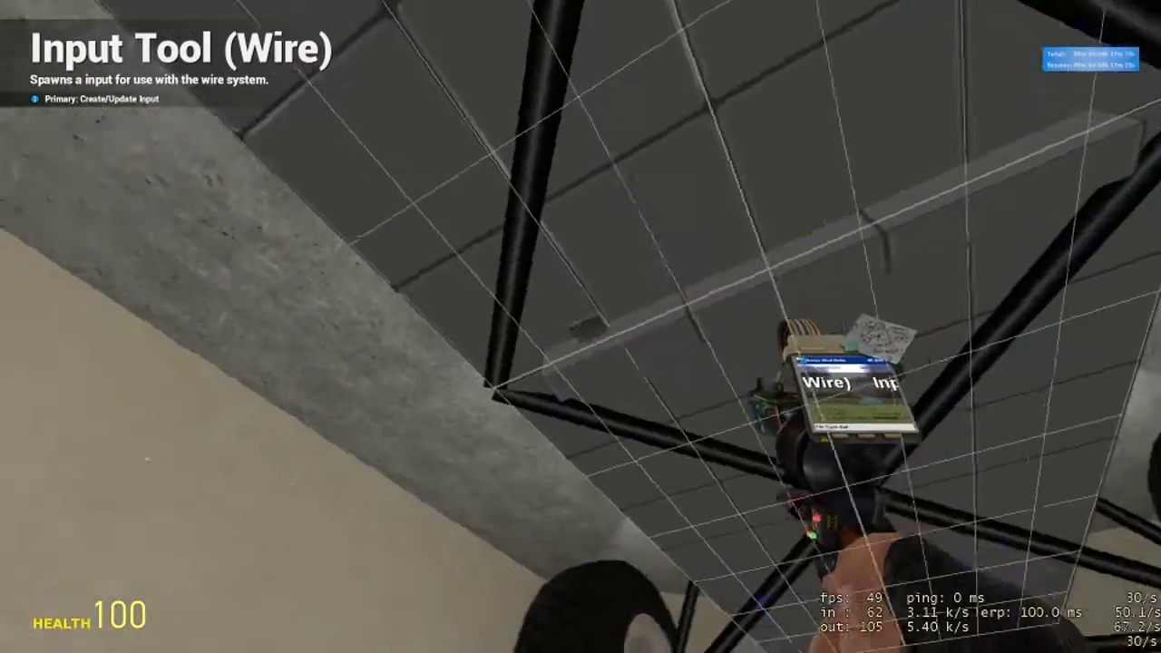
pyautogui.press('q')
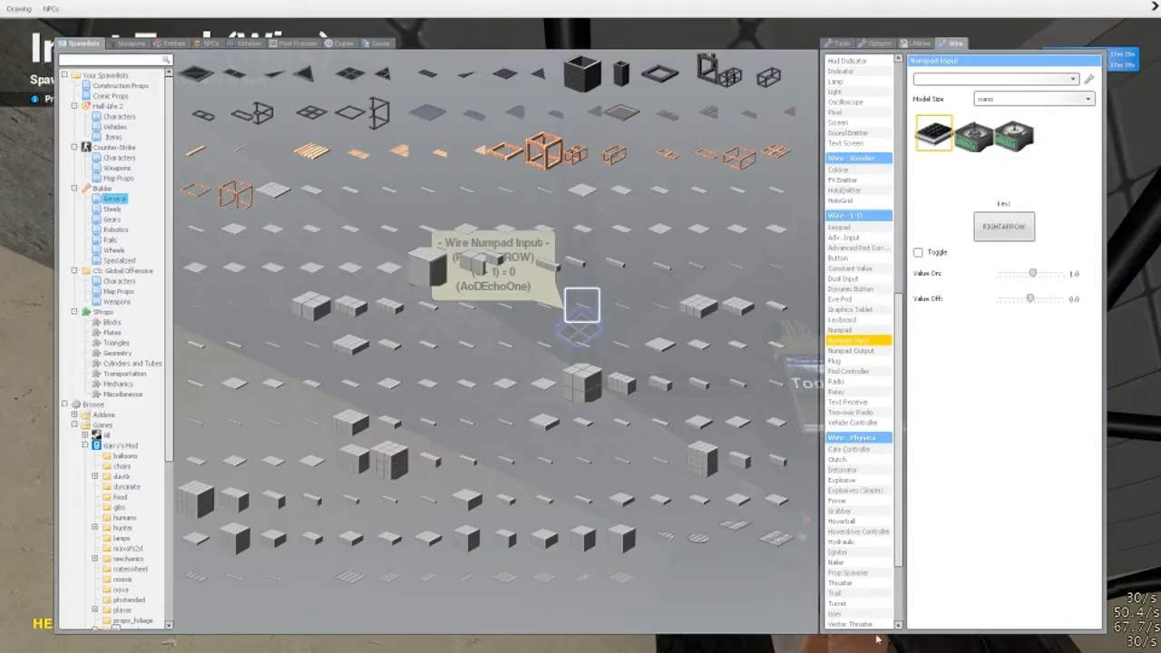
pyautogui.press('q')
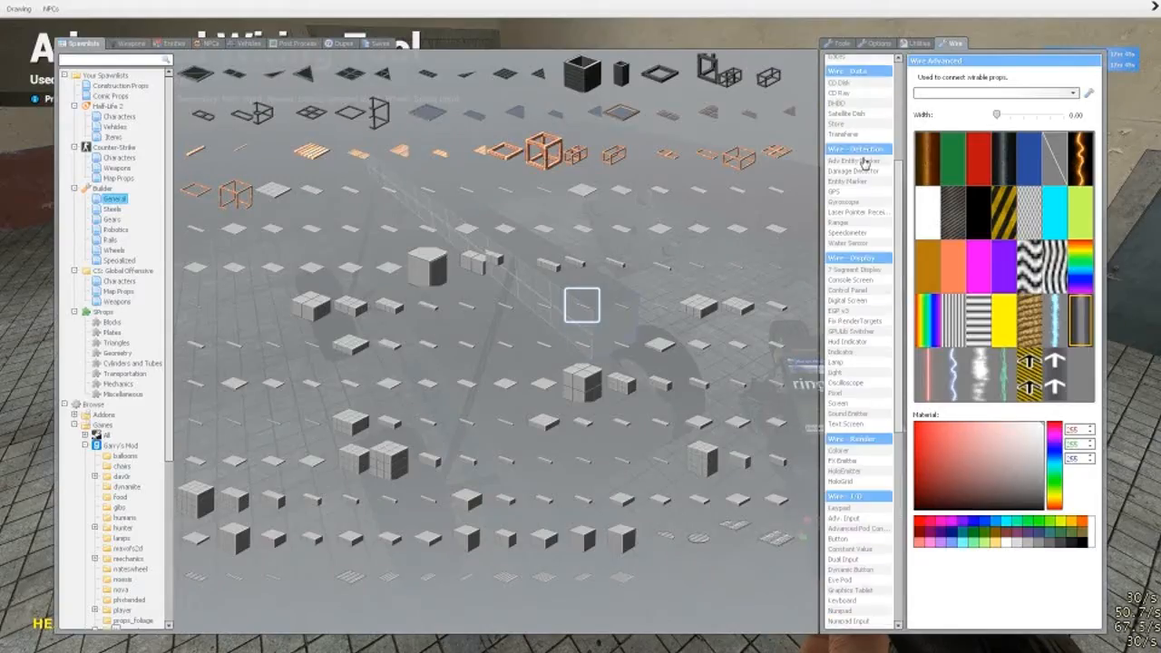
# Step: Attach the E2 chip to the chassis with an Advanced Ball Socket locked on Y and Z
pyautogui.click(839, 43)
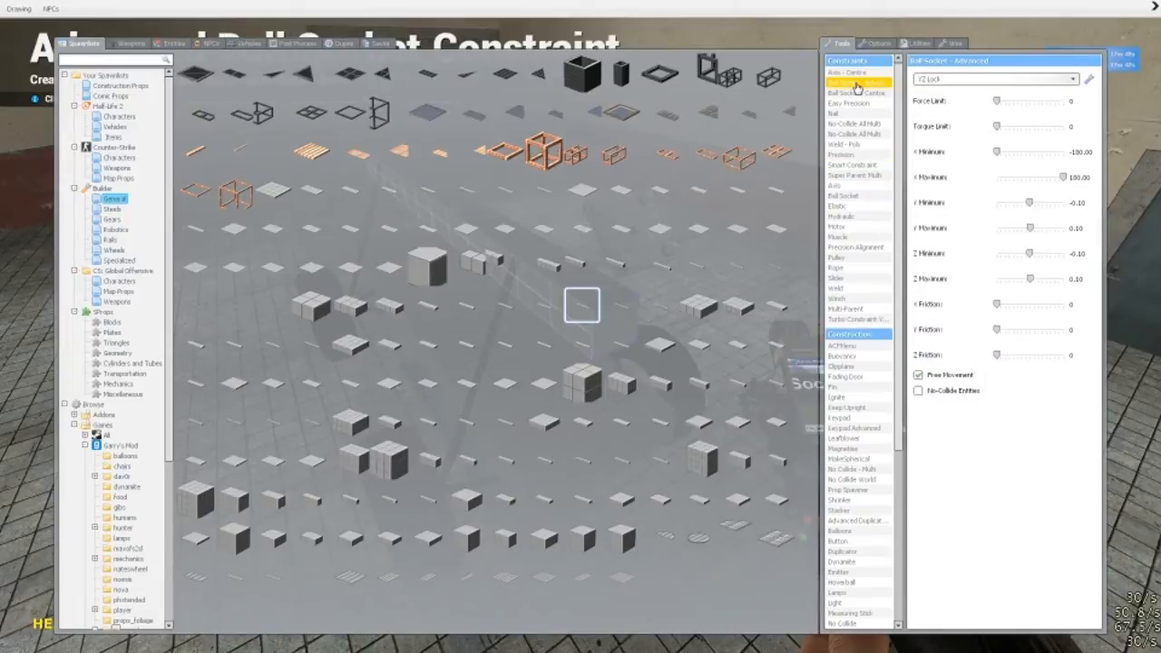
pyautogui.click(994, 78)
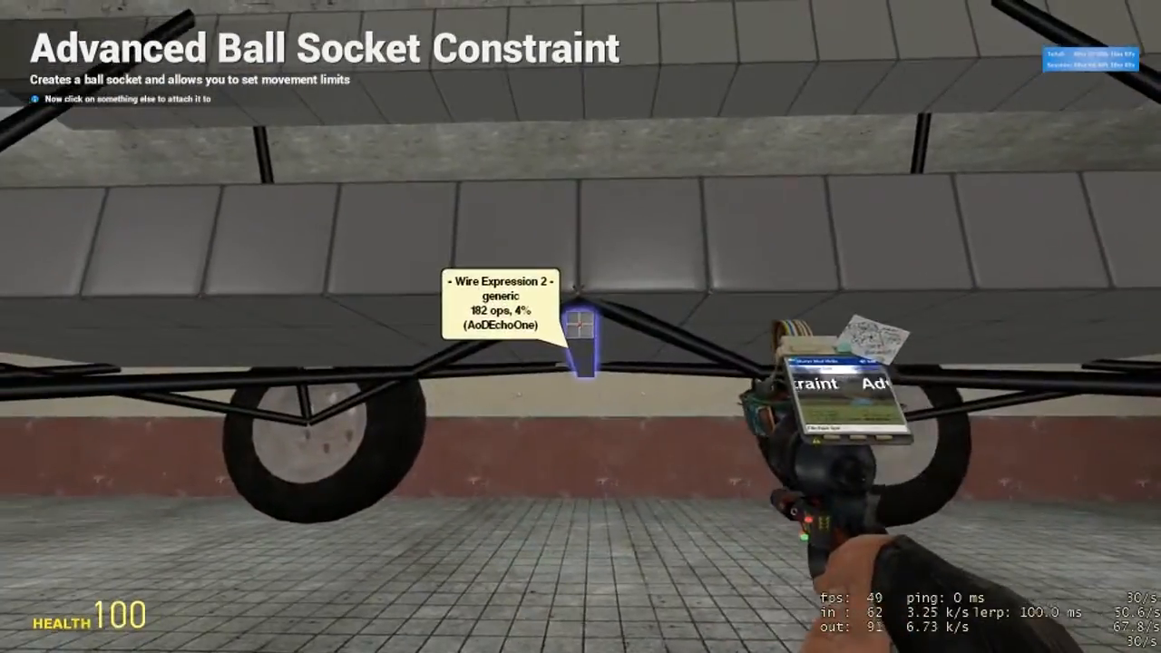
pyautogui.press('q')
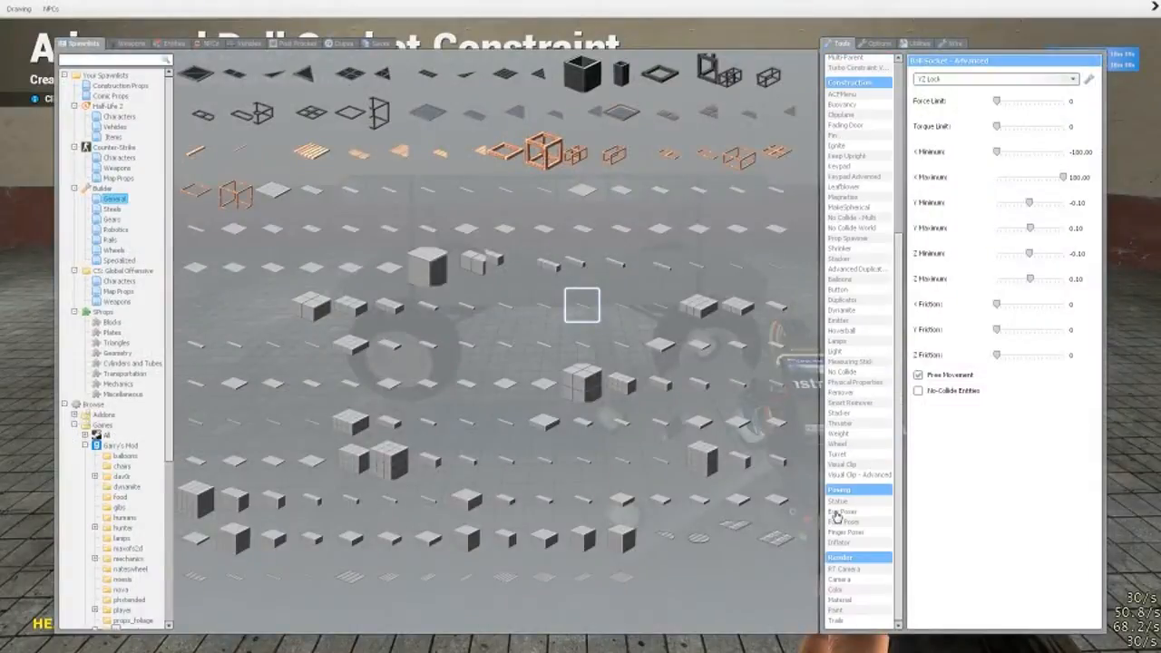
pyautogui.click(836, 433)
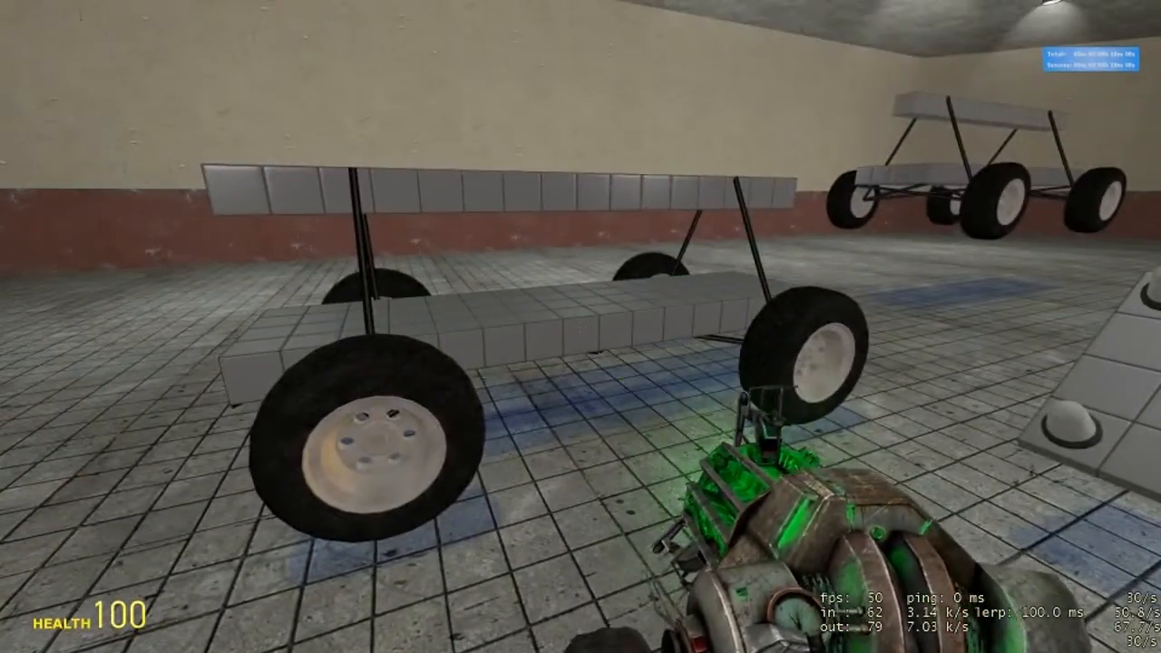
# Step: Update the existing constant chip's third value to 120, giving 90000, 3500 and 120
pyautogui.press('q')
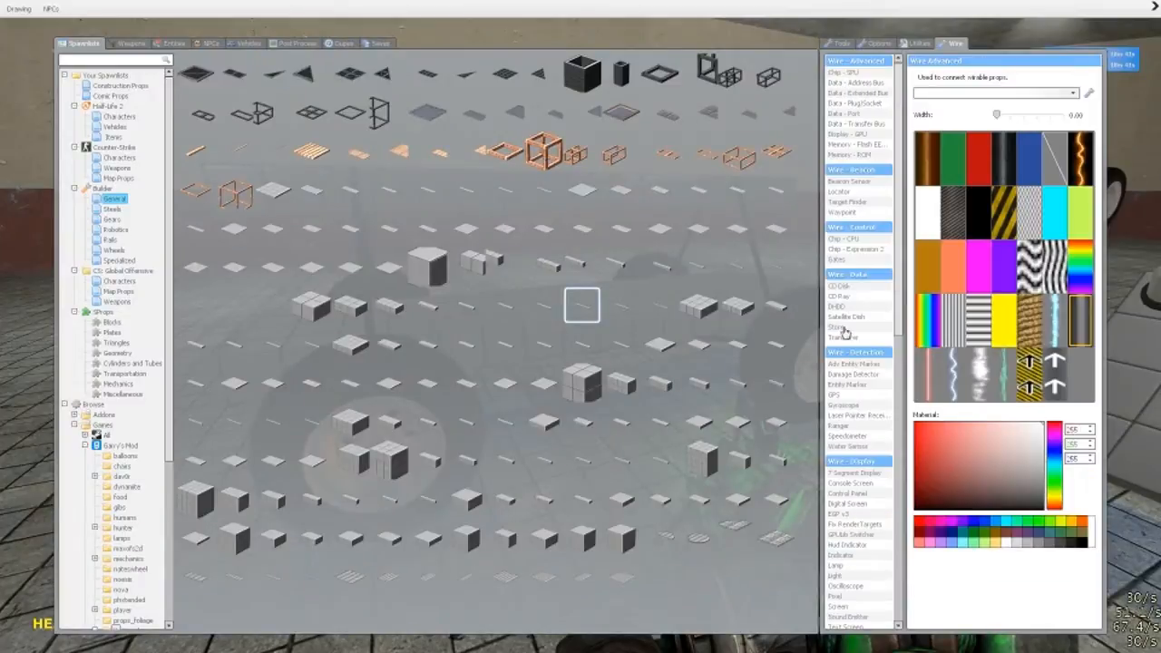
pyautogui.click(855, 248)
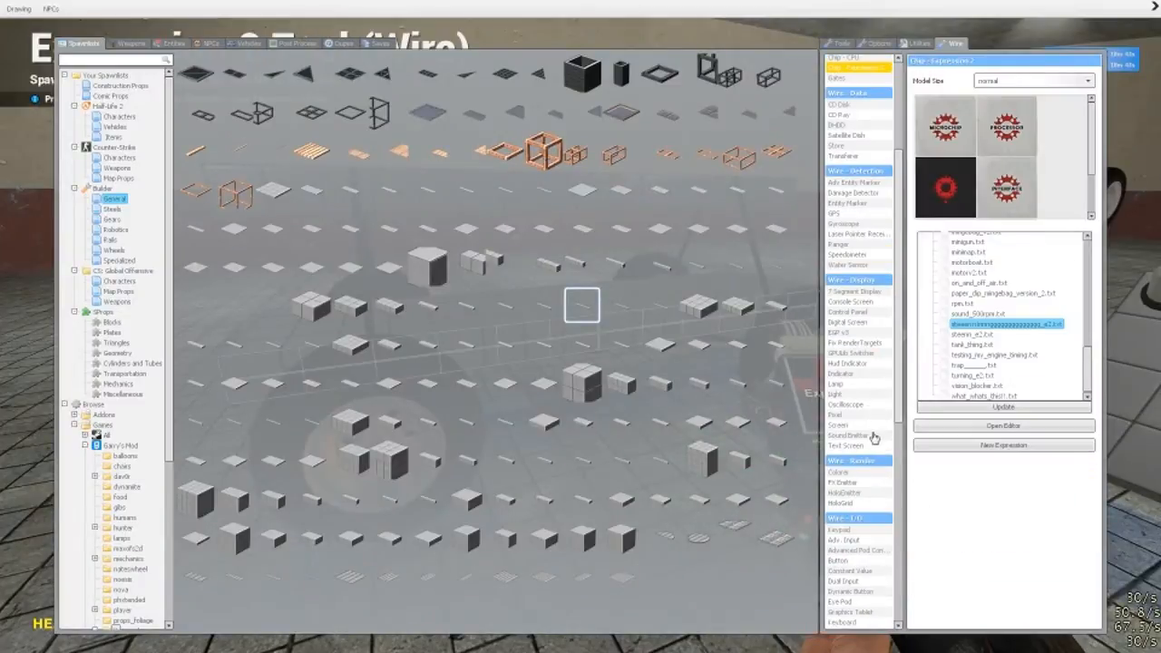
pyautogui.click(853, 479)
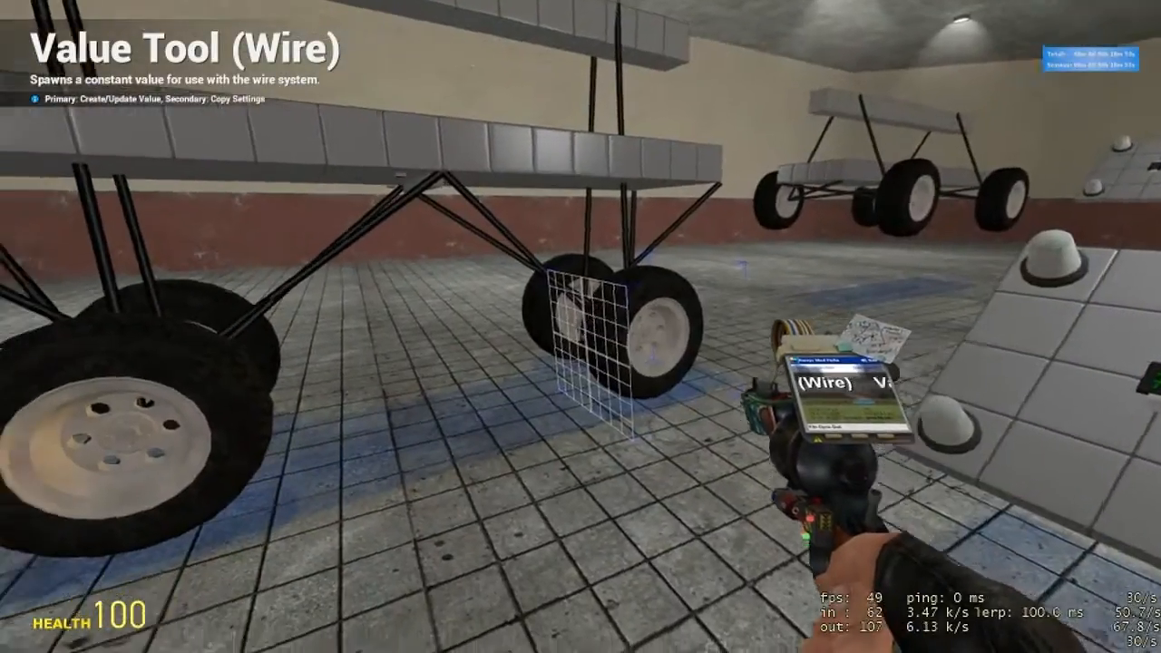
pyautogui.press('q')
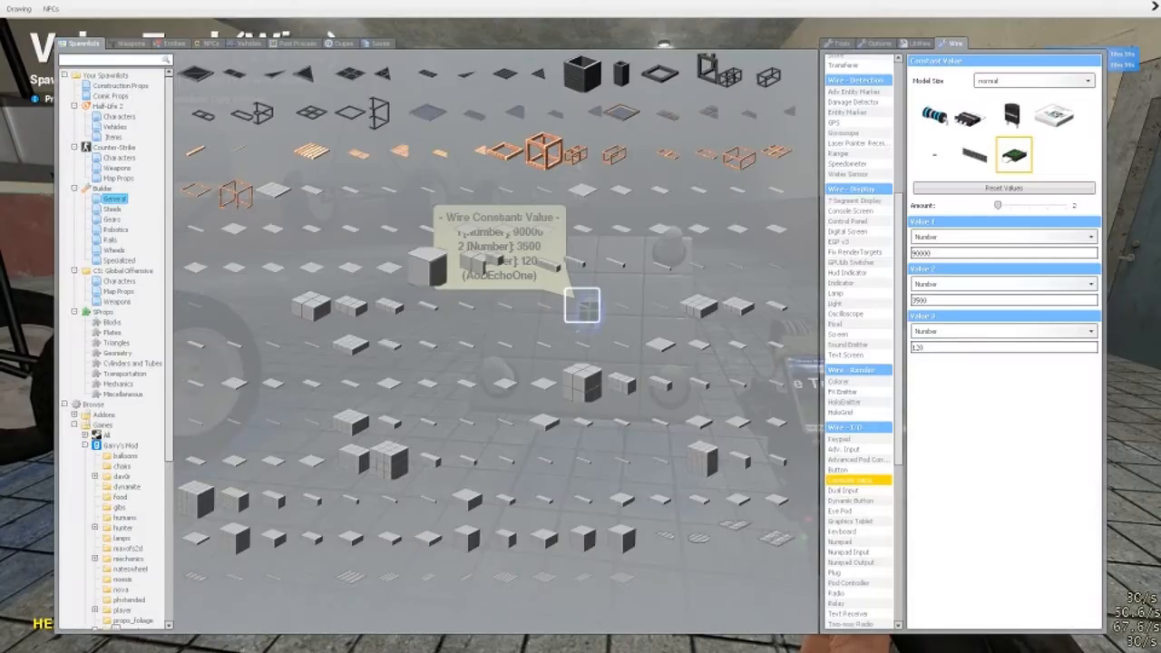